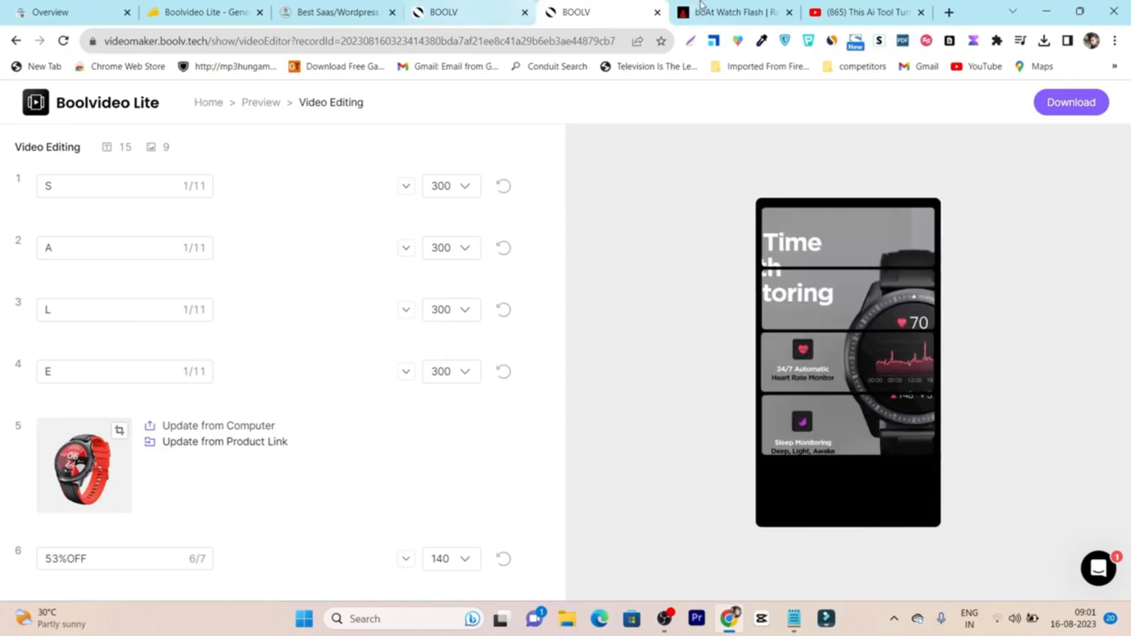
# Step: Return from the editor to Smart Video Maker and focus the product-link import field
pyautogui.click(728, 12)
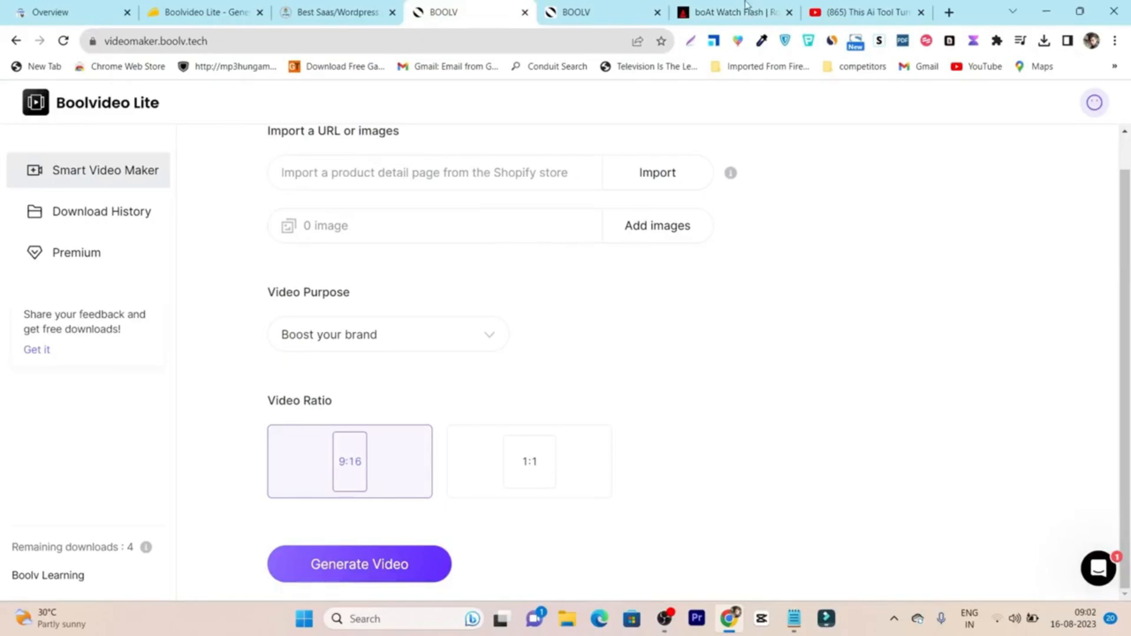
pyautogui.click(358, 563)
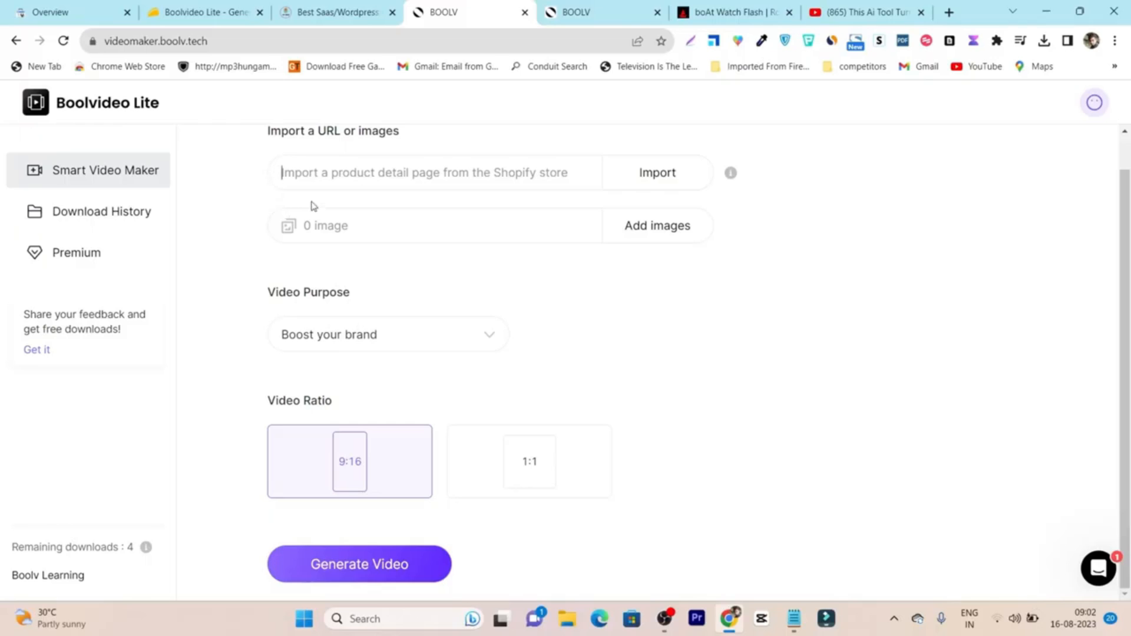
pyautogui.moveTo(475, 219)
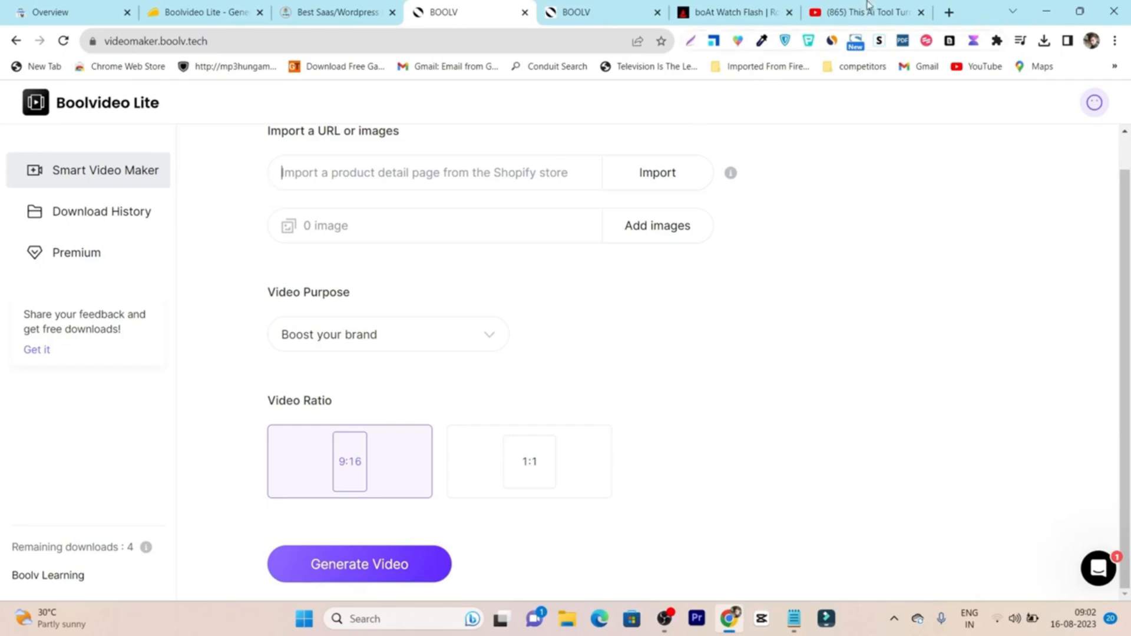
pyautogui.click(859, 12)
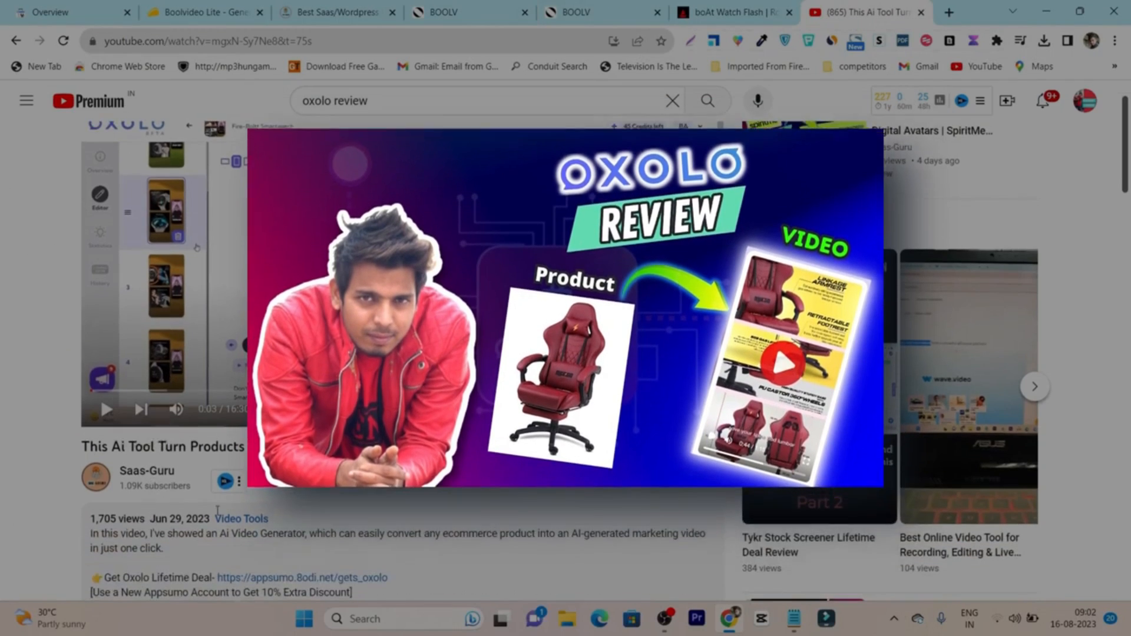
pyautogui.click(563, 310)
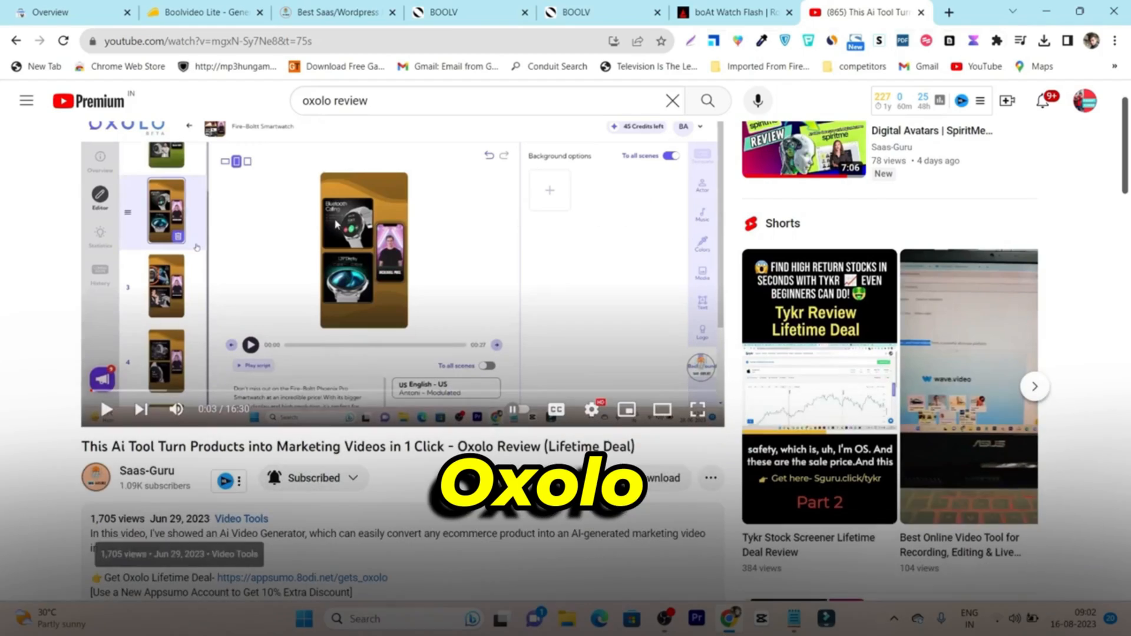
pyautogui.click(469, 12)
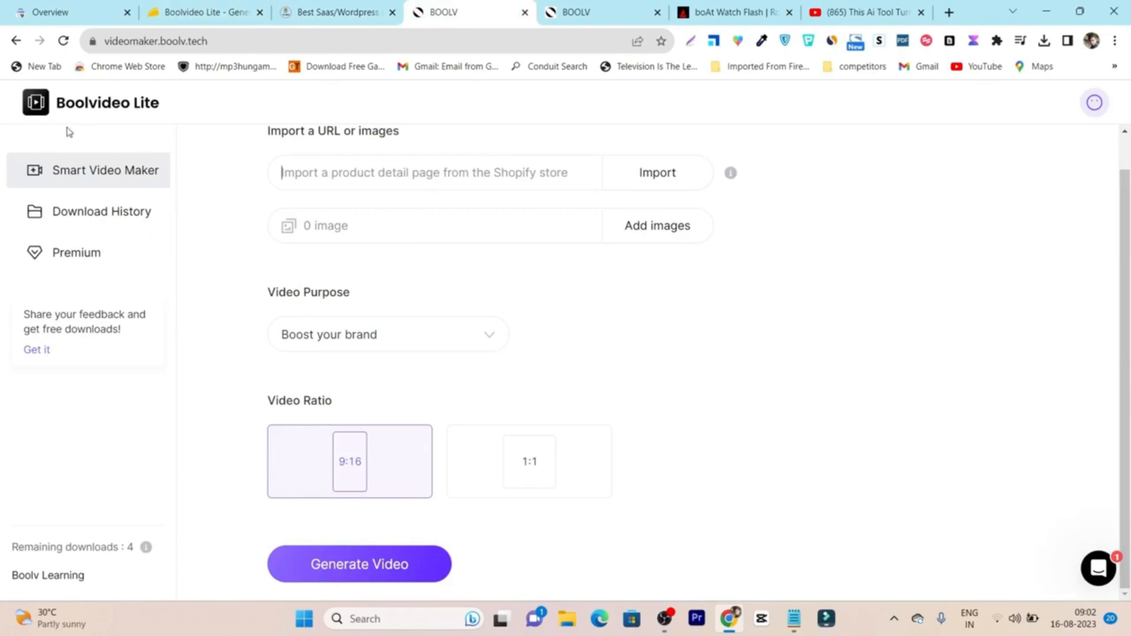
pyautogui.moveTo(166, 123)
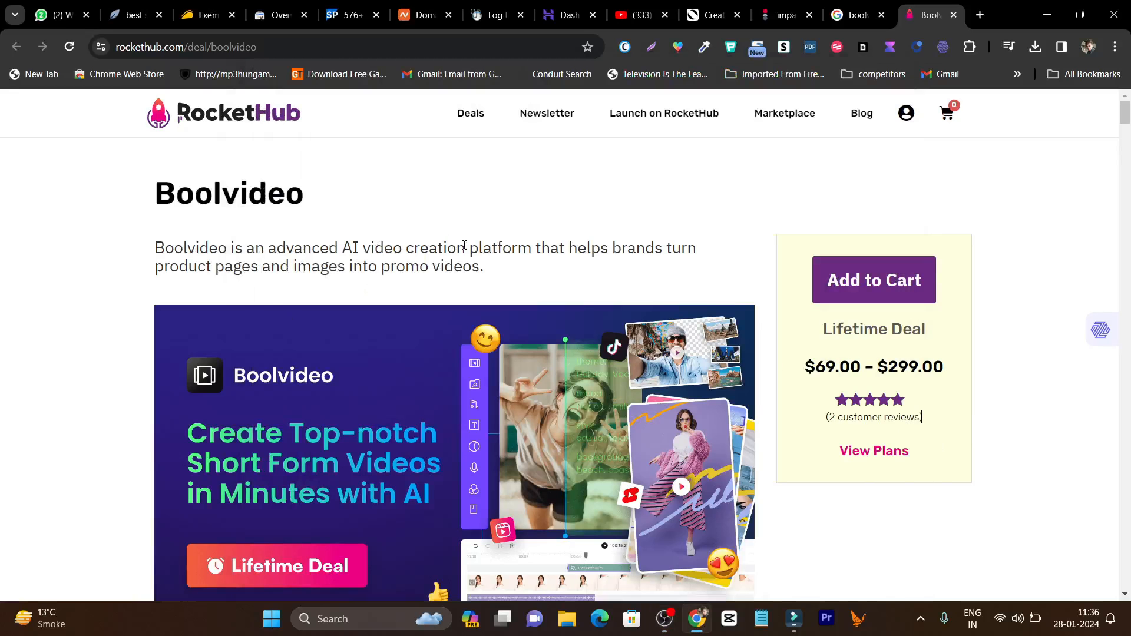
pyautogui.scroll(-3)
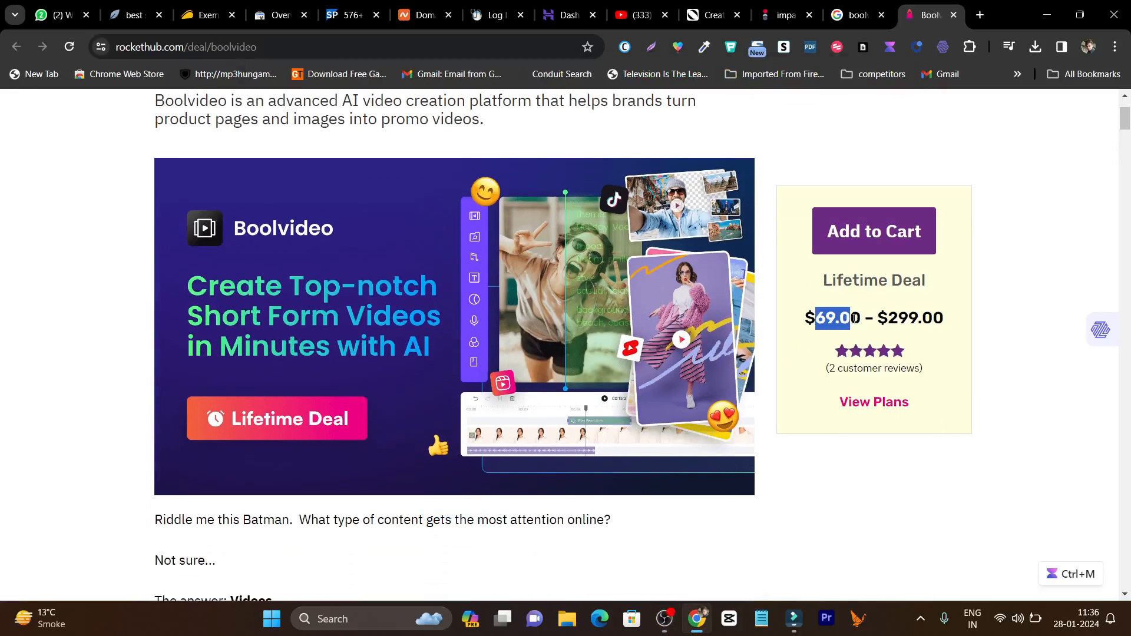
pyautogui.scroll(-3)
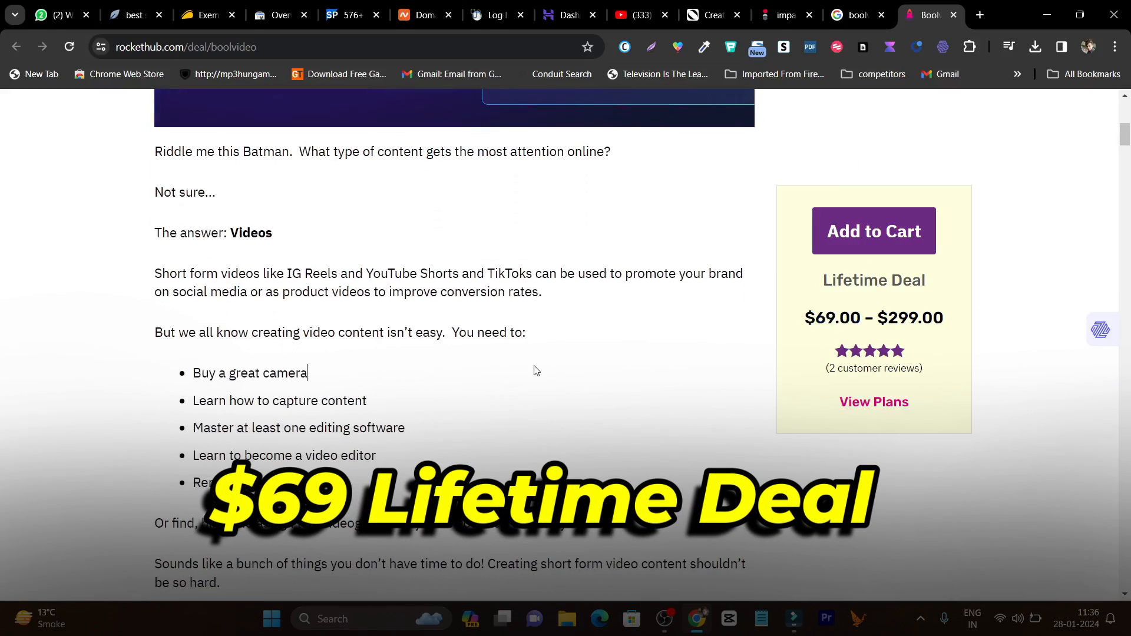
pyautogui.scroll(-3)
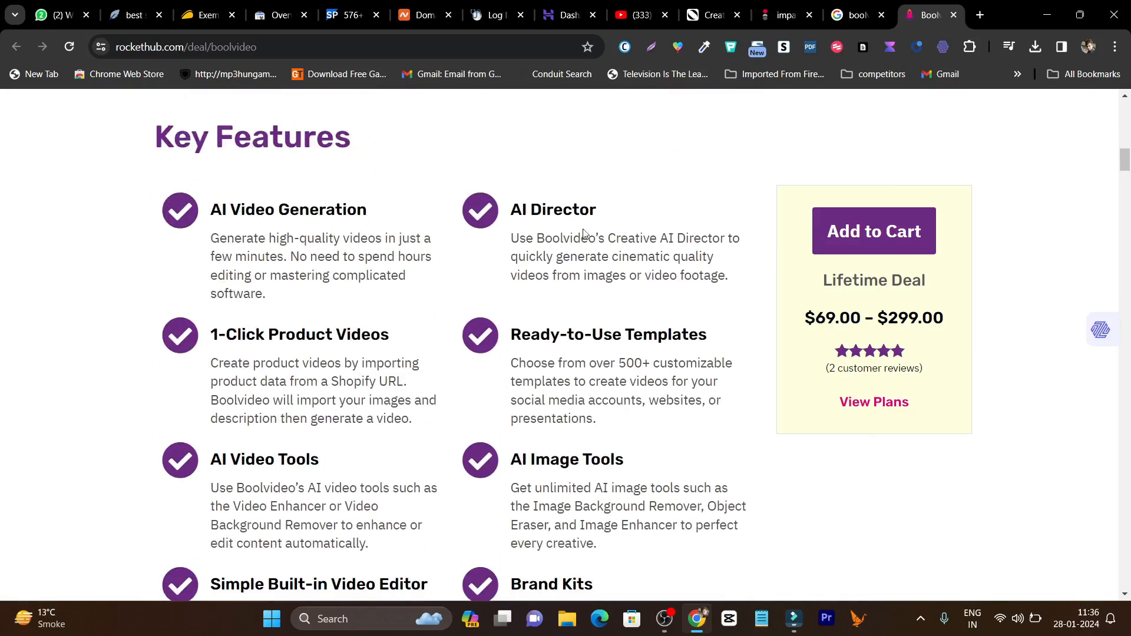
pyautogui.scroll(-3)
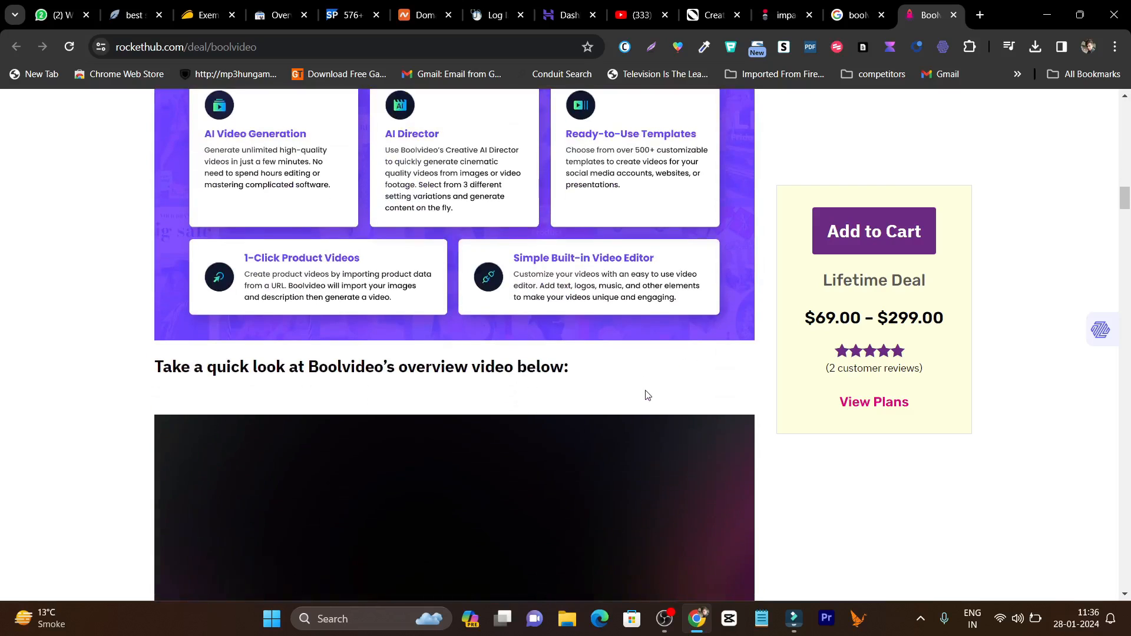
pyautogui.scroll(-3)
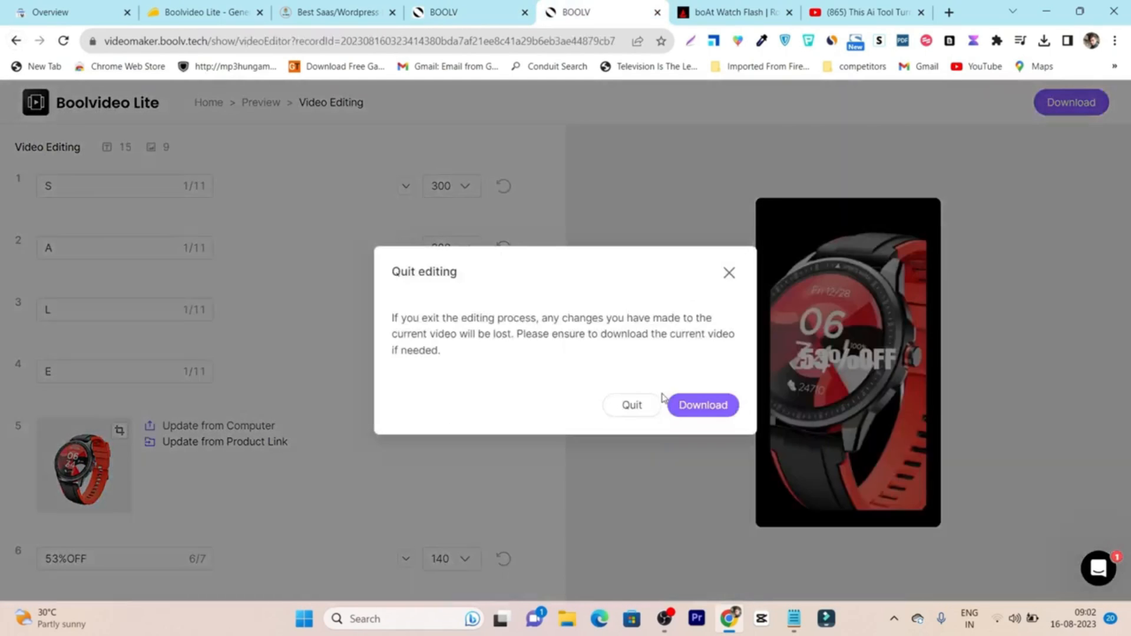
# Step: Quit editing without saving and open the All designs gallery for the boAt Watch Flash video
pyautogui.click(631, 404)
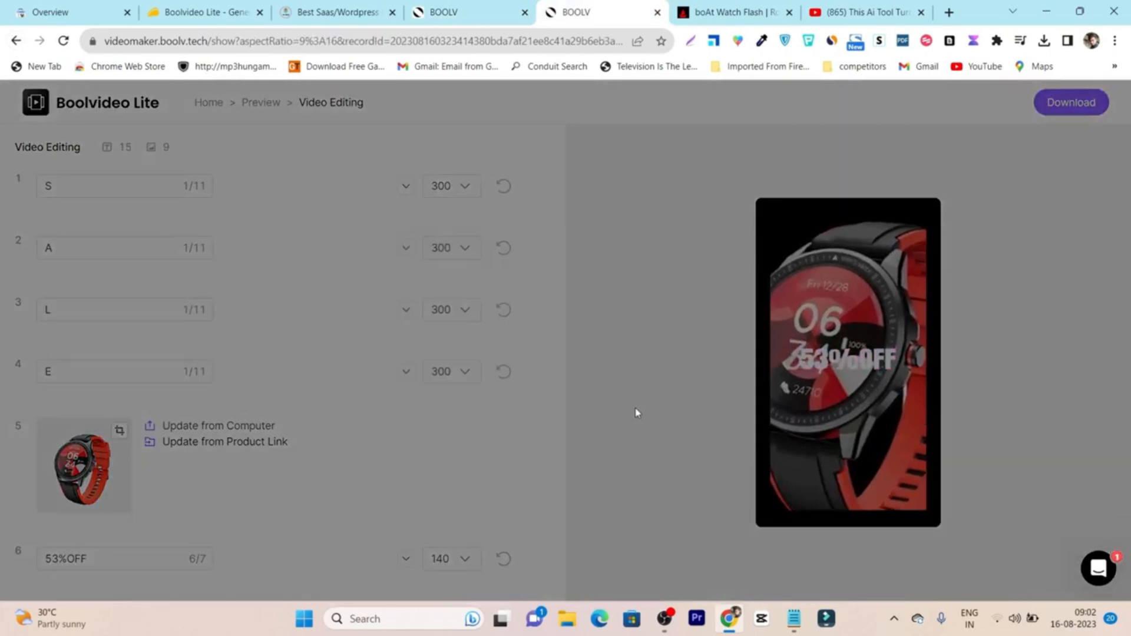
pyautogui.click(261, 102)
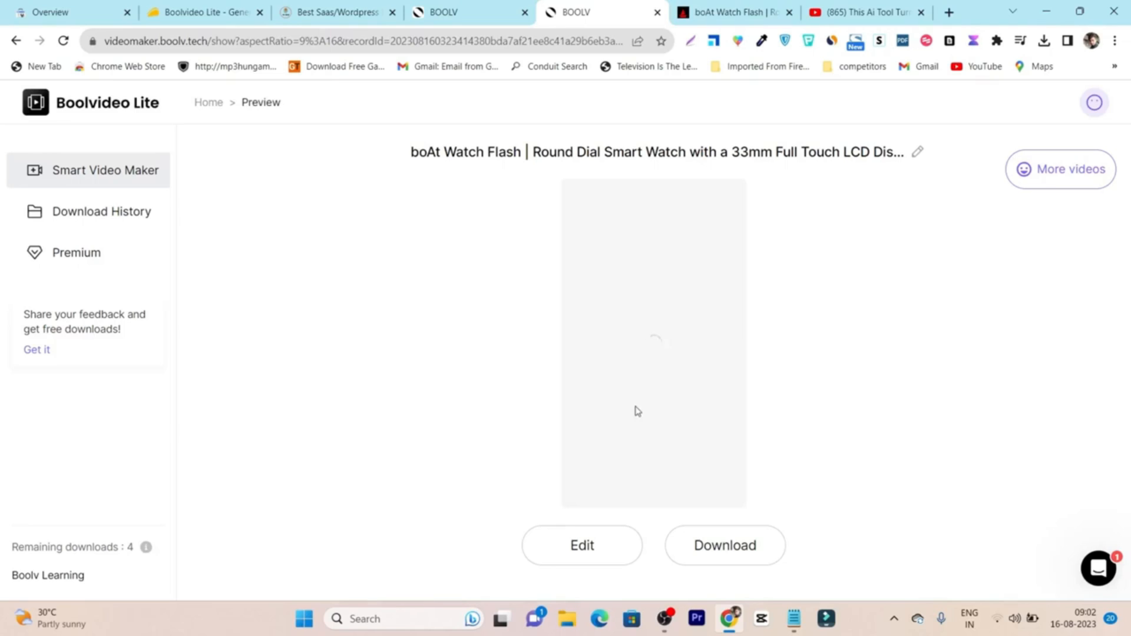
pyautogui.moveTo(168, 160)
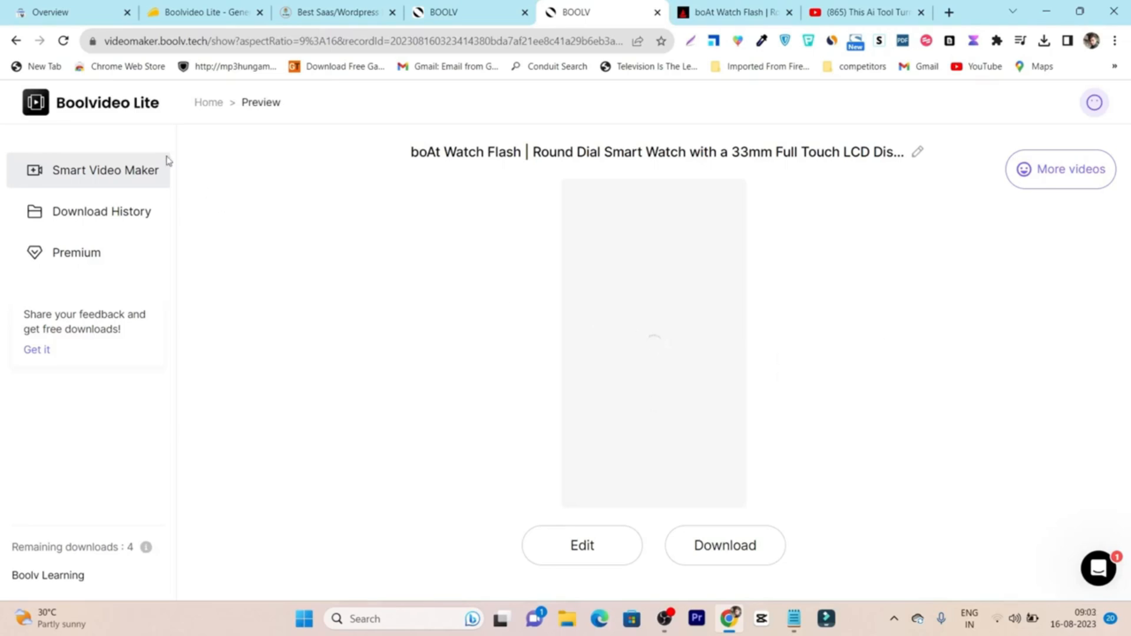
pyautogui.moveTo(643, 353)
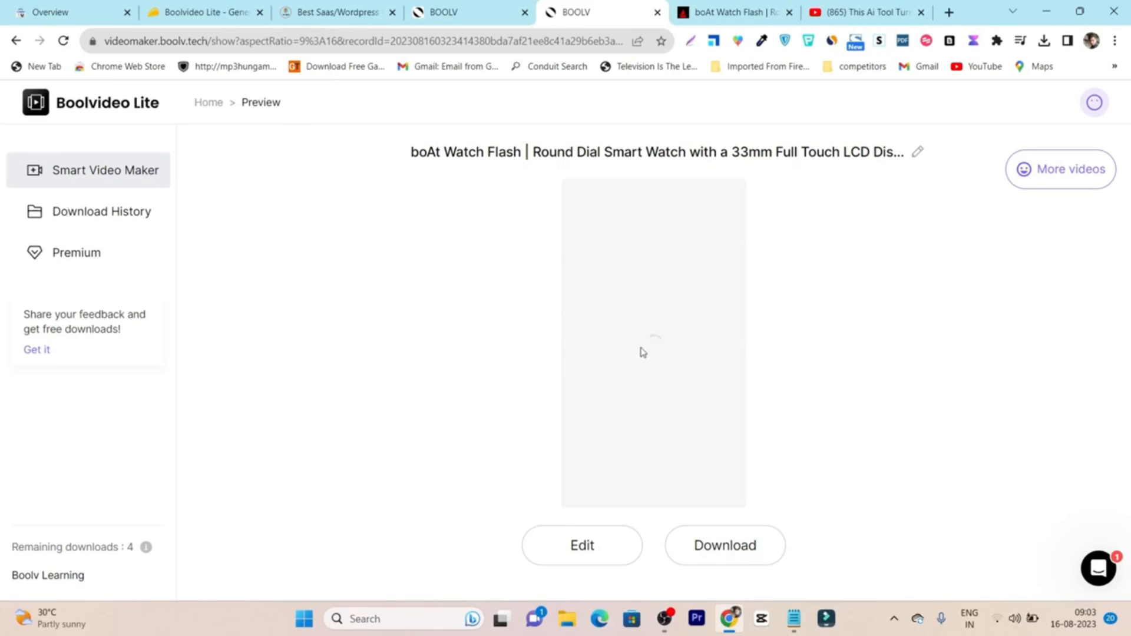
pyautogui.moveTo(1052, 190)
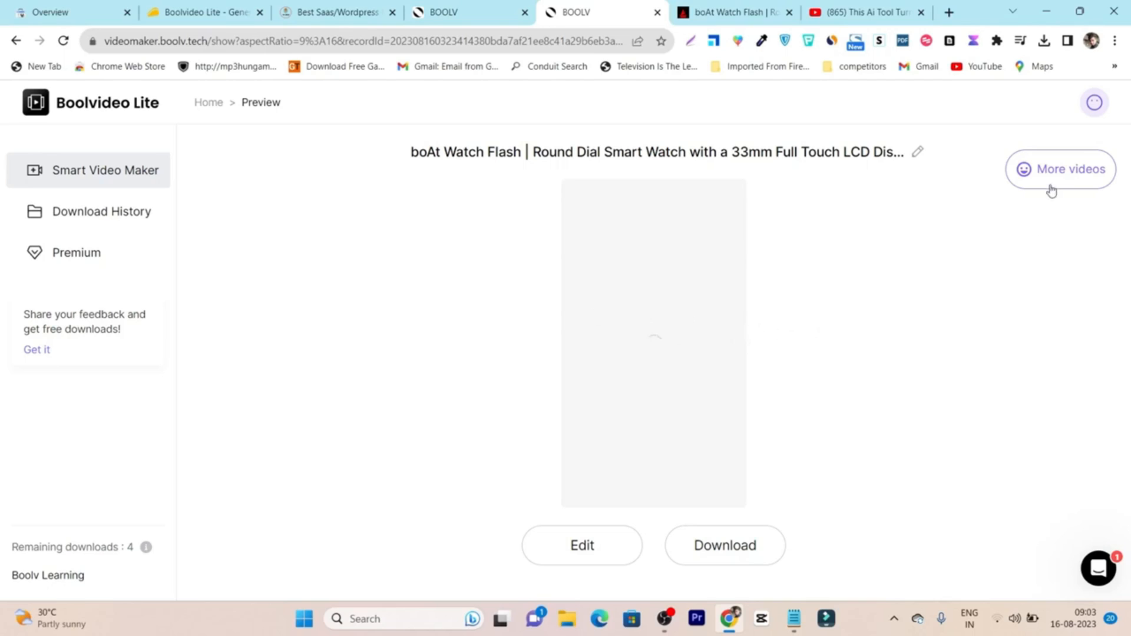
pyautogui.click(1060, 169)
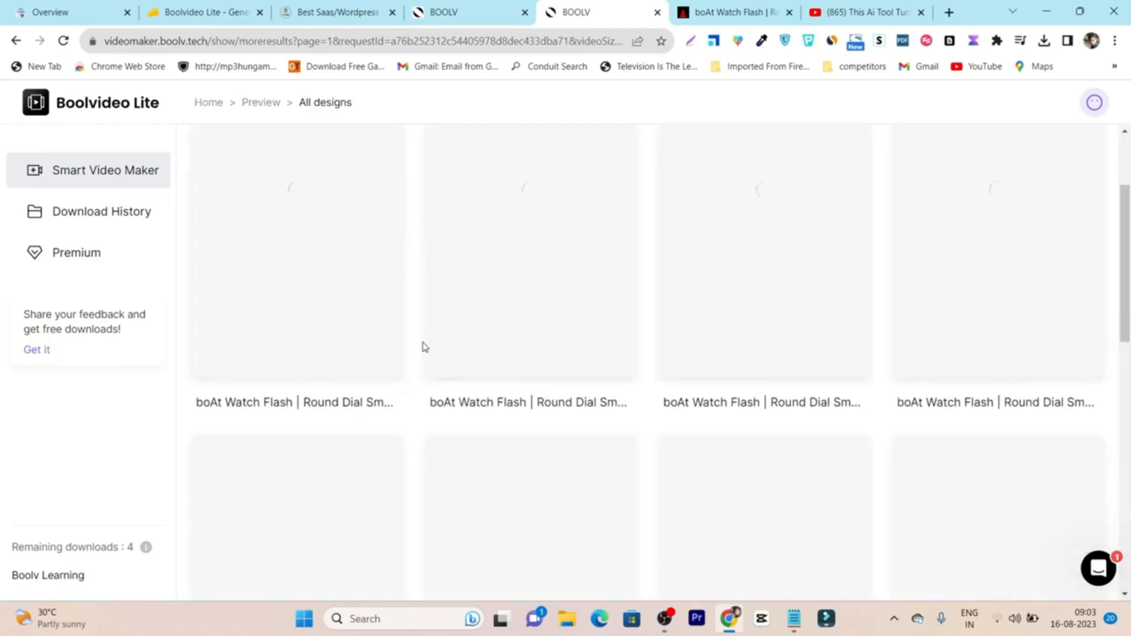
# Step: Scroll through the All designs grid of boAt Watch Flash video variations
pyautogui.scroll(-3)
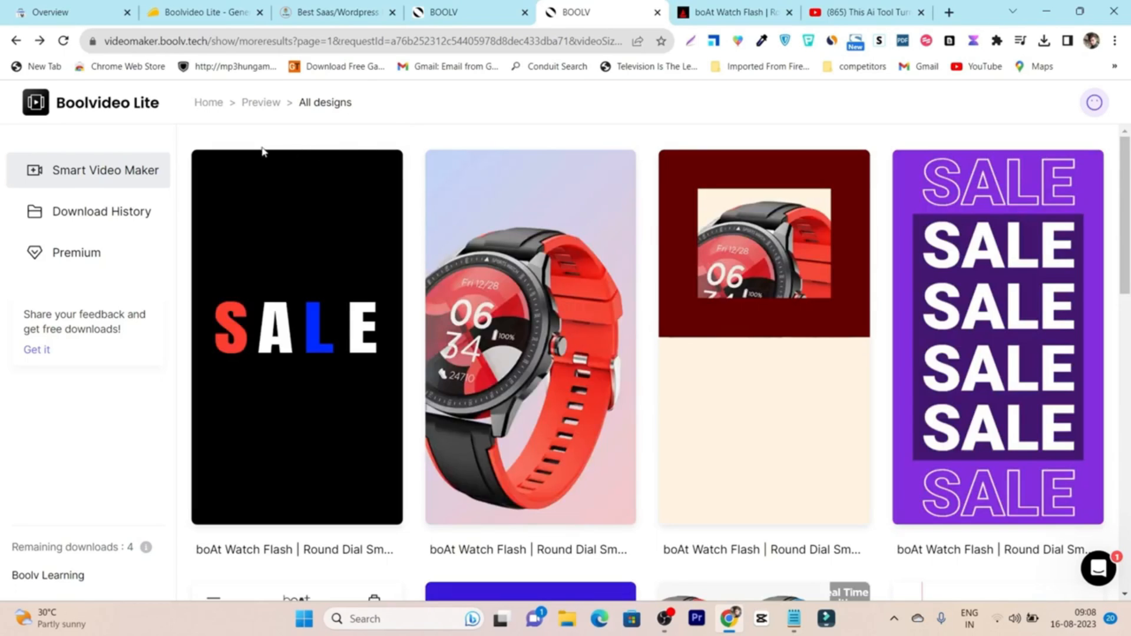
pyautogui.scroll(-3)
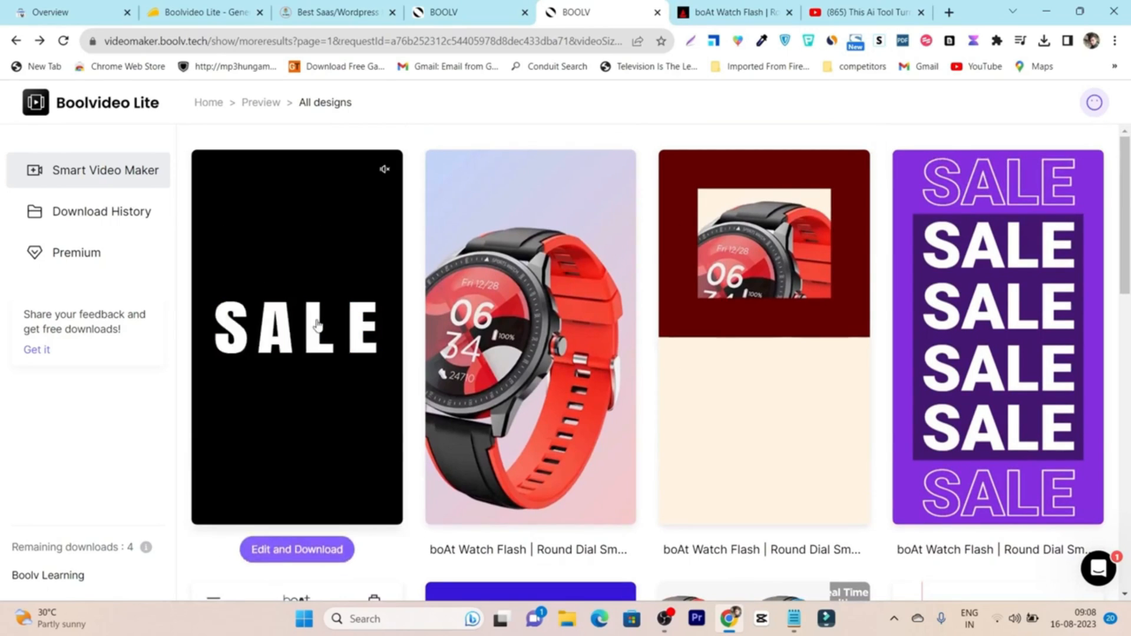
pyautogui.scroll(-3)
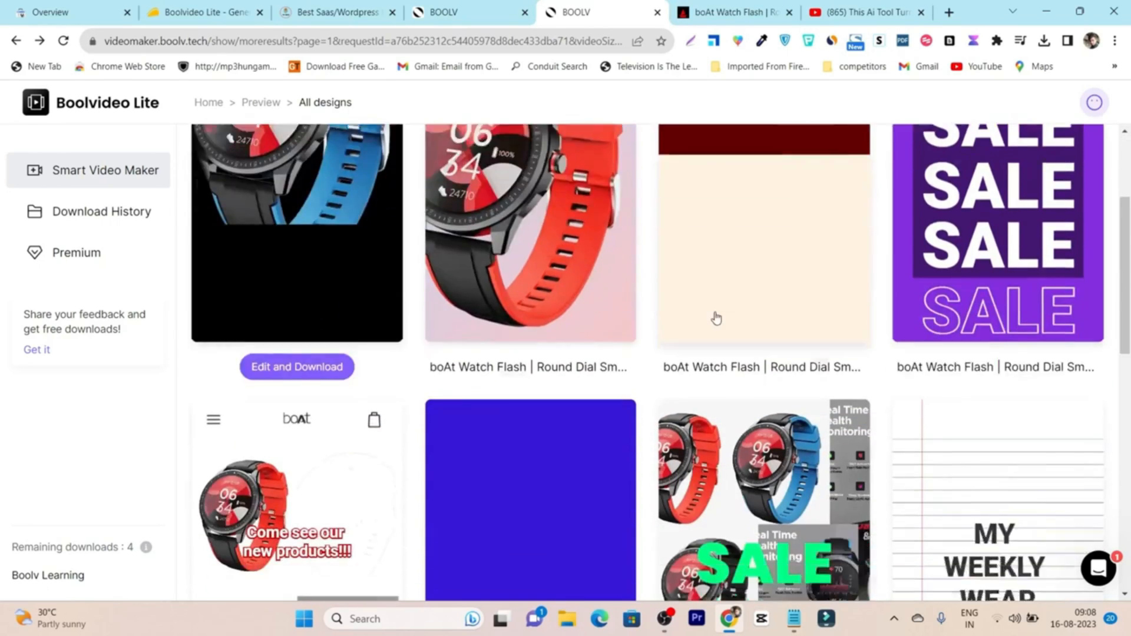
pyautogui.scroll(-3)
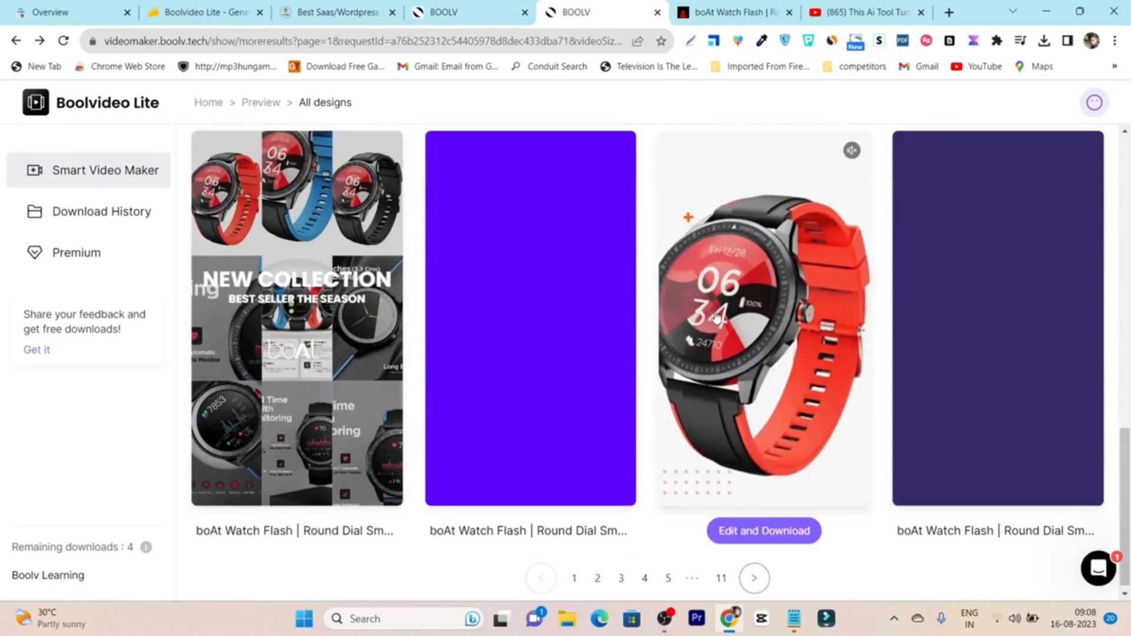
pyautogui.scroll(-3)
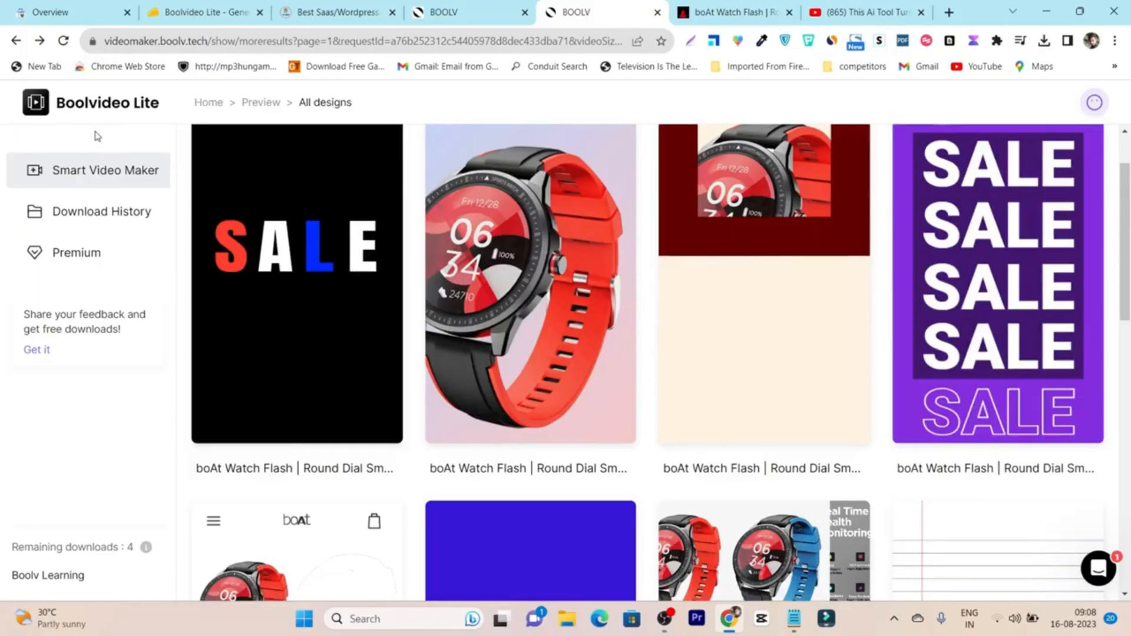
pyautogui.moveTo(638, 157)
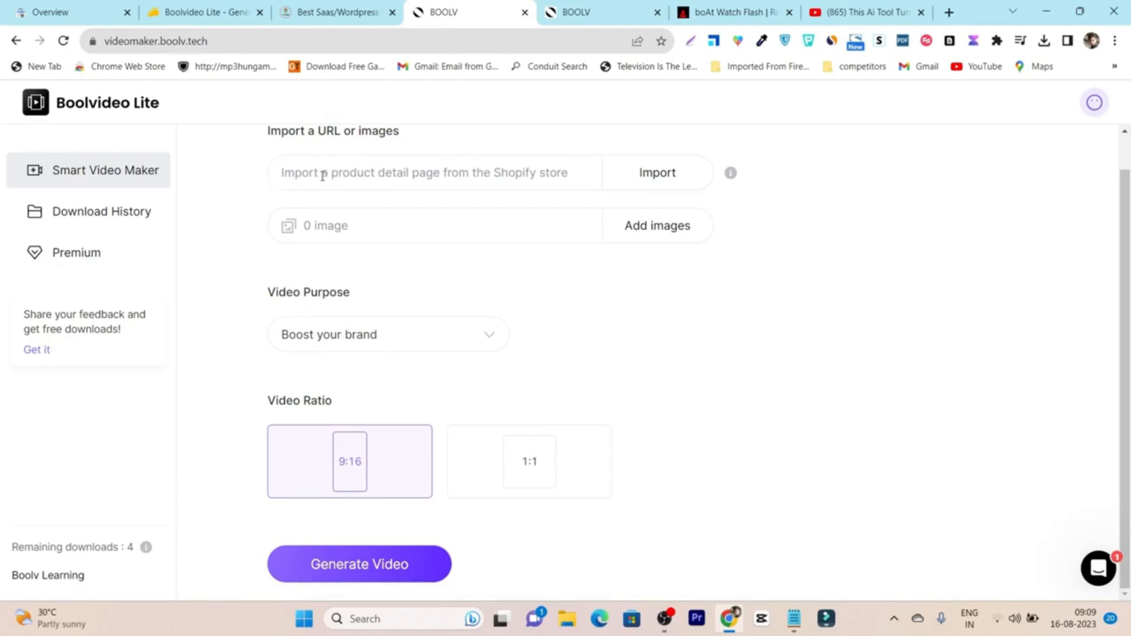
pyautogui.moveTo(657, 226)
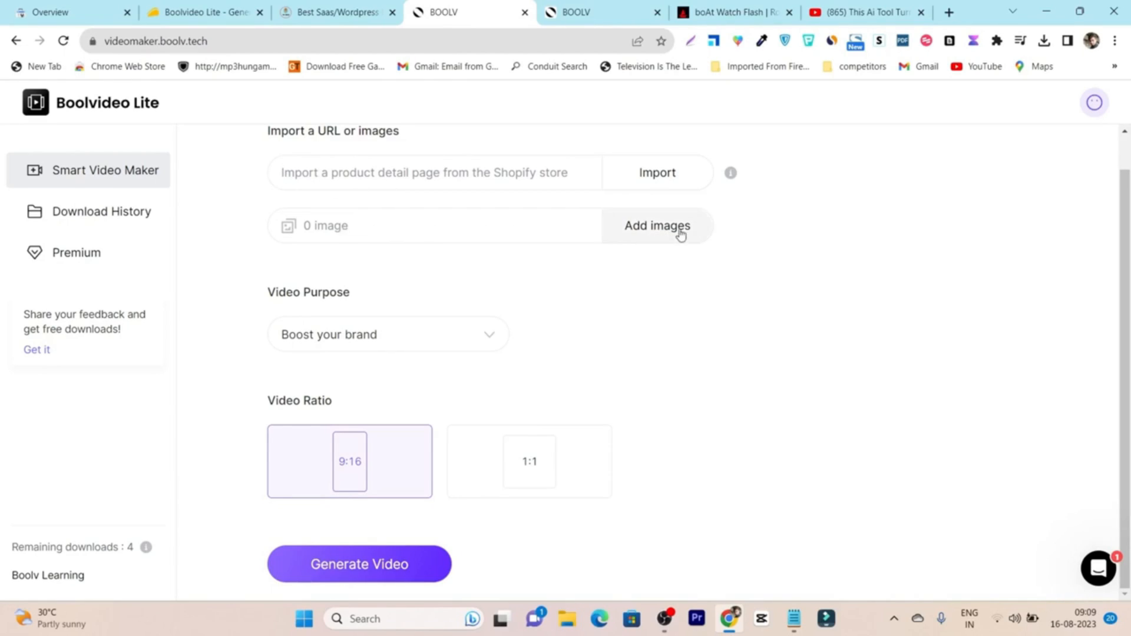
pyautogui.moveTo(746, 498)
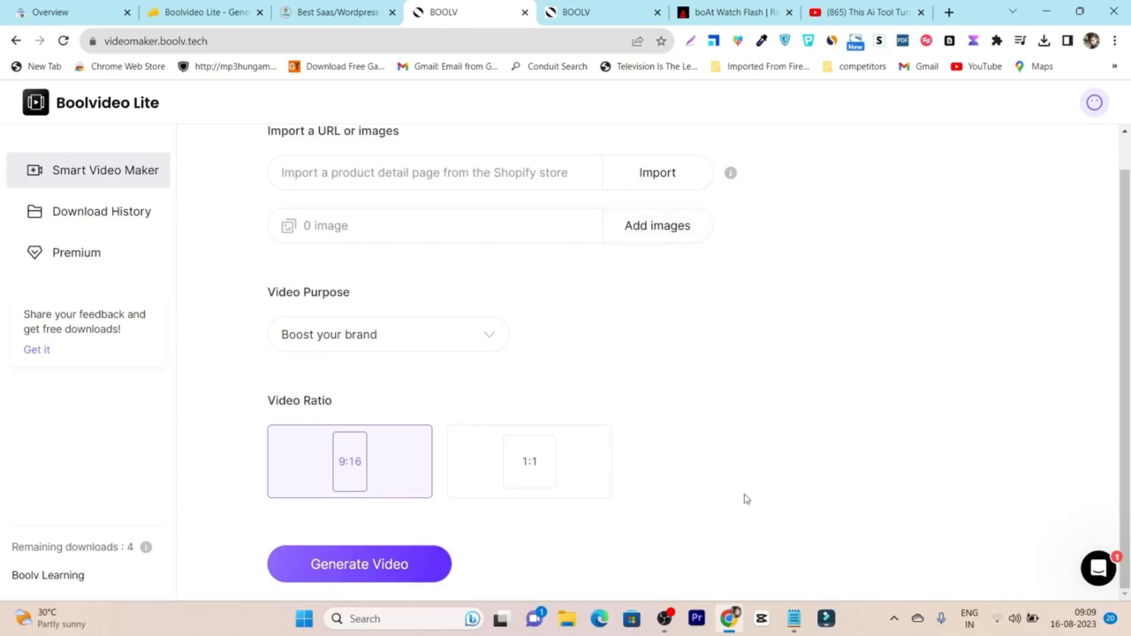
pyautogui.moveTo(662, 328)
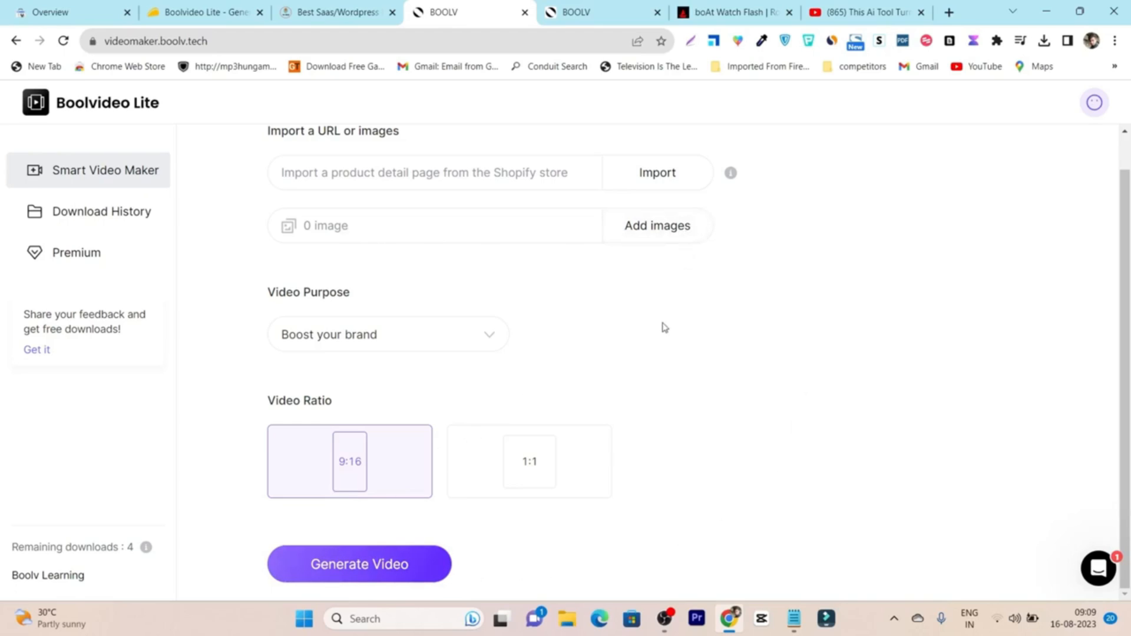
# Step: Set Video Purpose to Increase sales with 9:16 ratio and generate the video
pyautogui.click(733, 12)
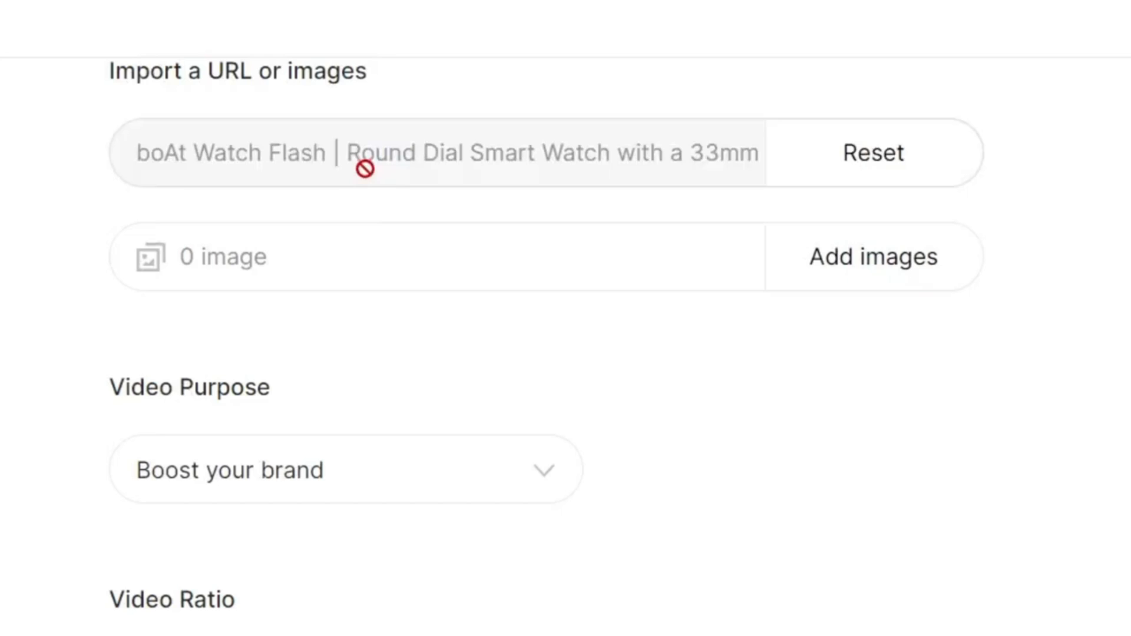
pyautogui.moveTo(686, 288)
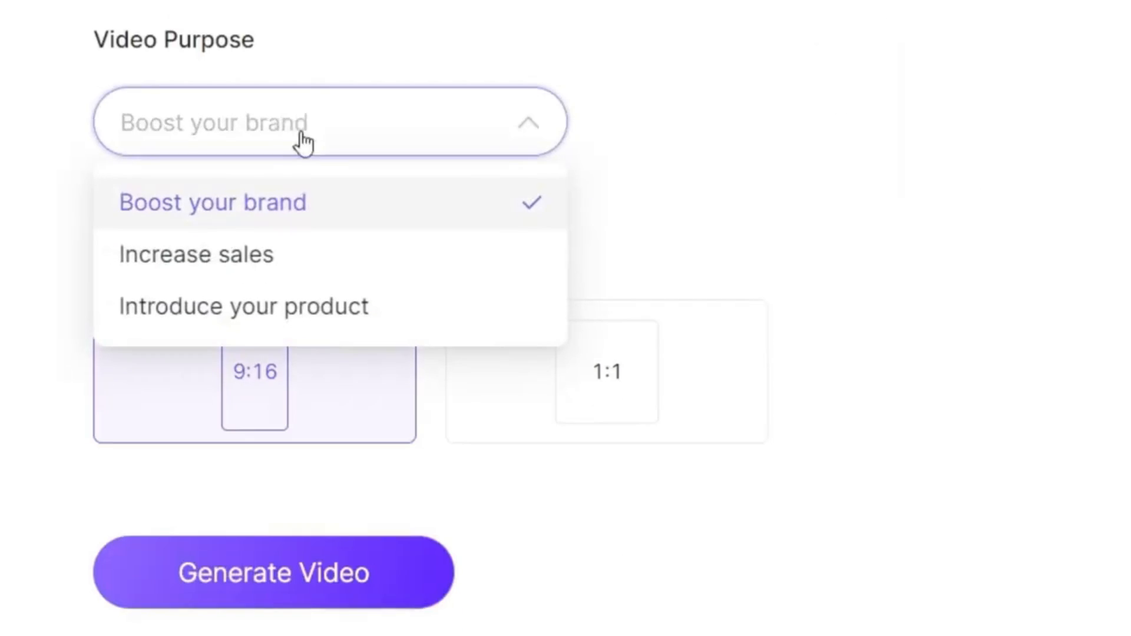
pyautogui.moveTo(220, 275)
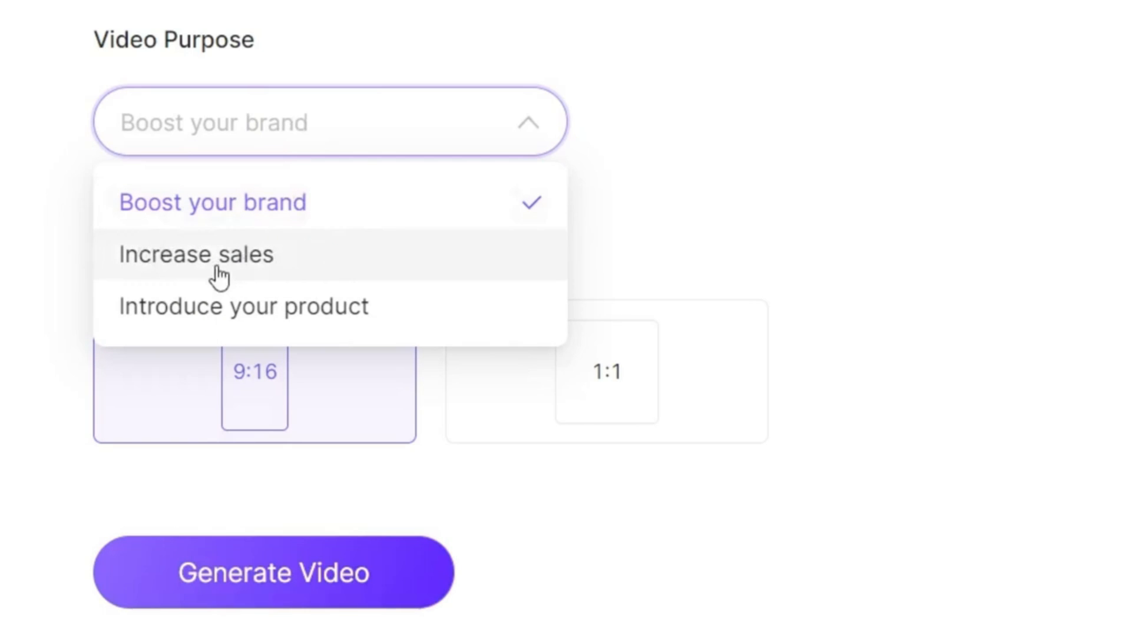
pyautogui.moveTo(433, 316)
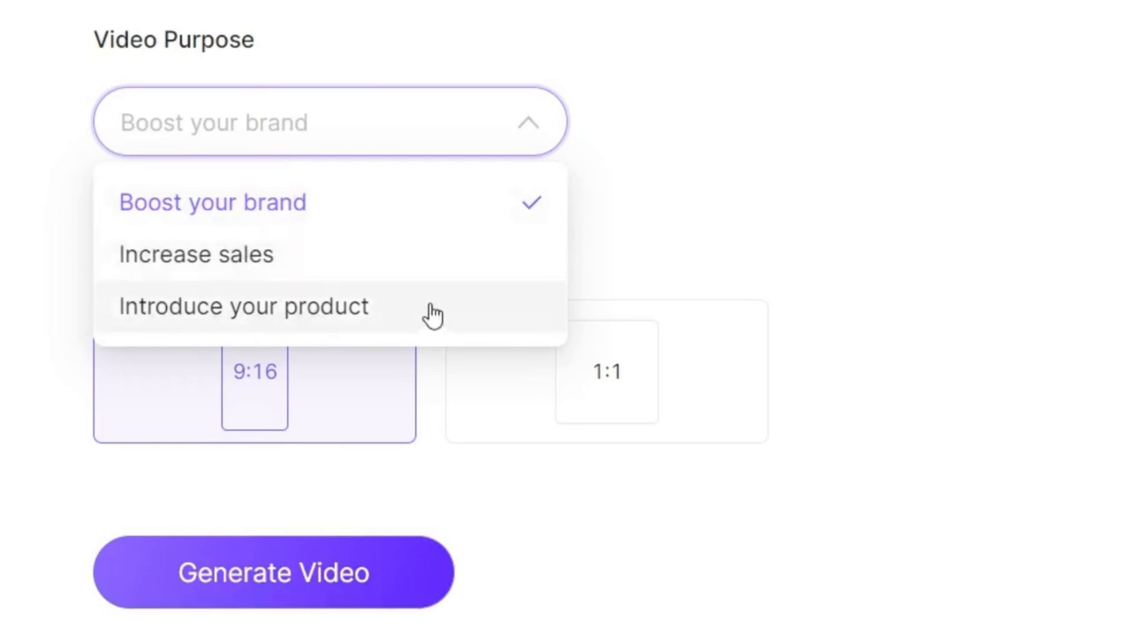
pyautogui.moveTo(196, 254)
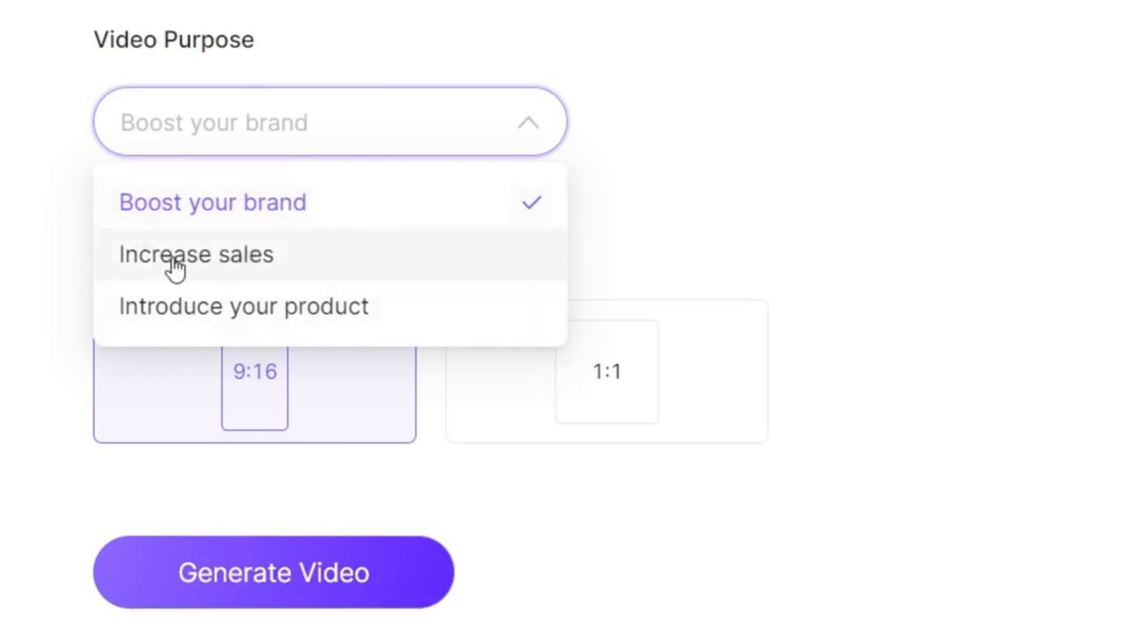
pyautogui.click(194, 254)
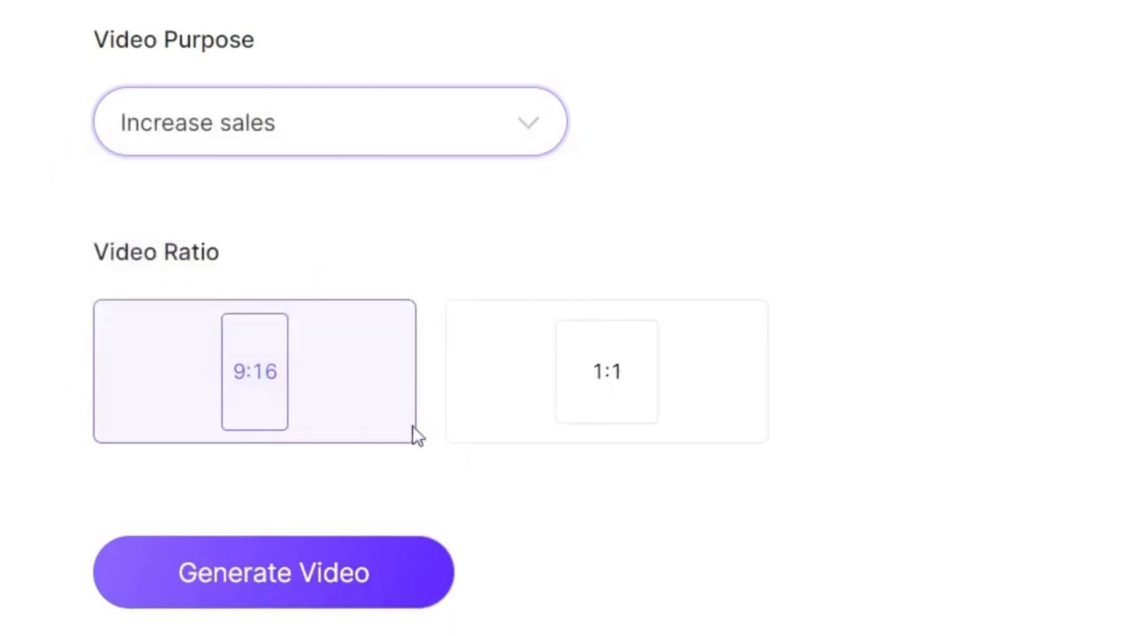
pyautogui.moveTo(186, 396)
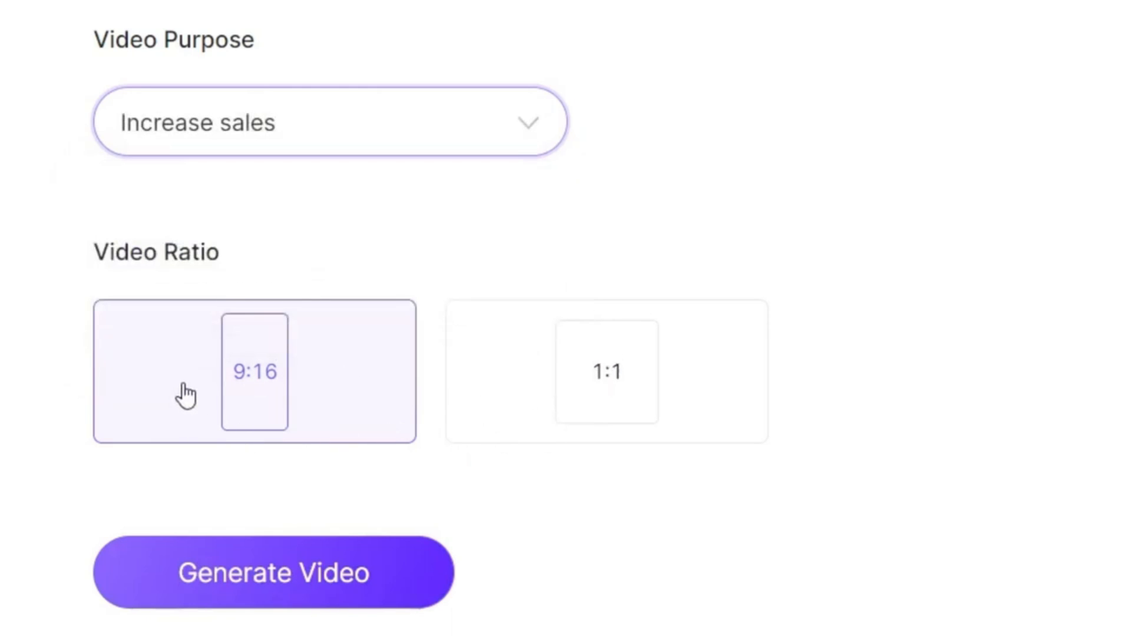
pyautogui.moveTo(320, 409)
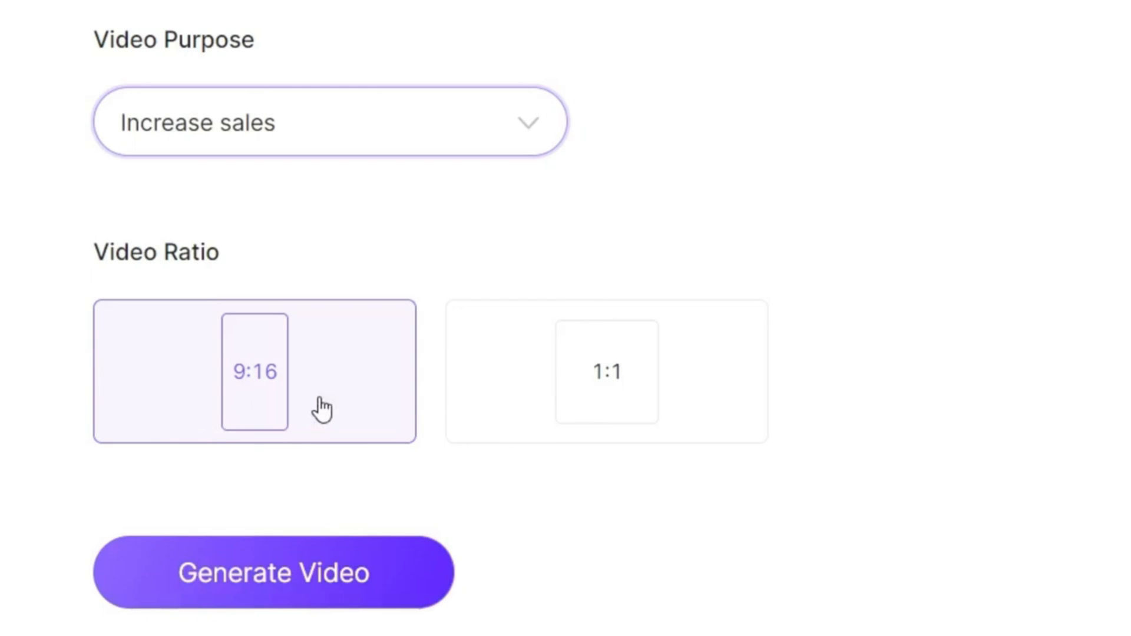
pyautogui.moveTo(249, 429)
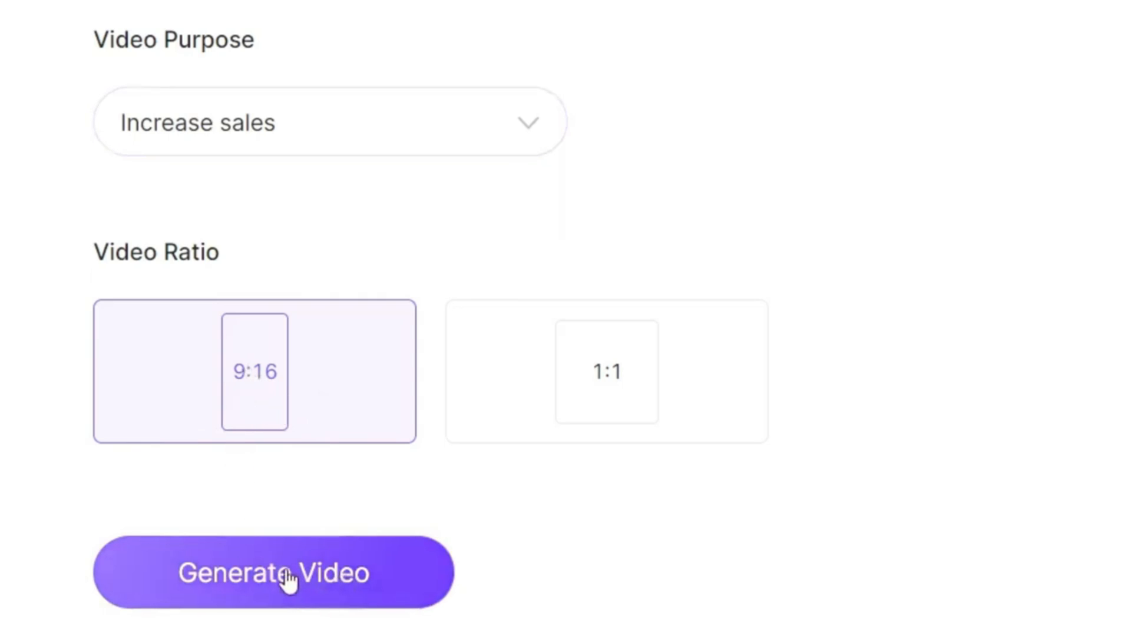
pyautogui.click(272, 573)
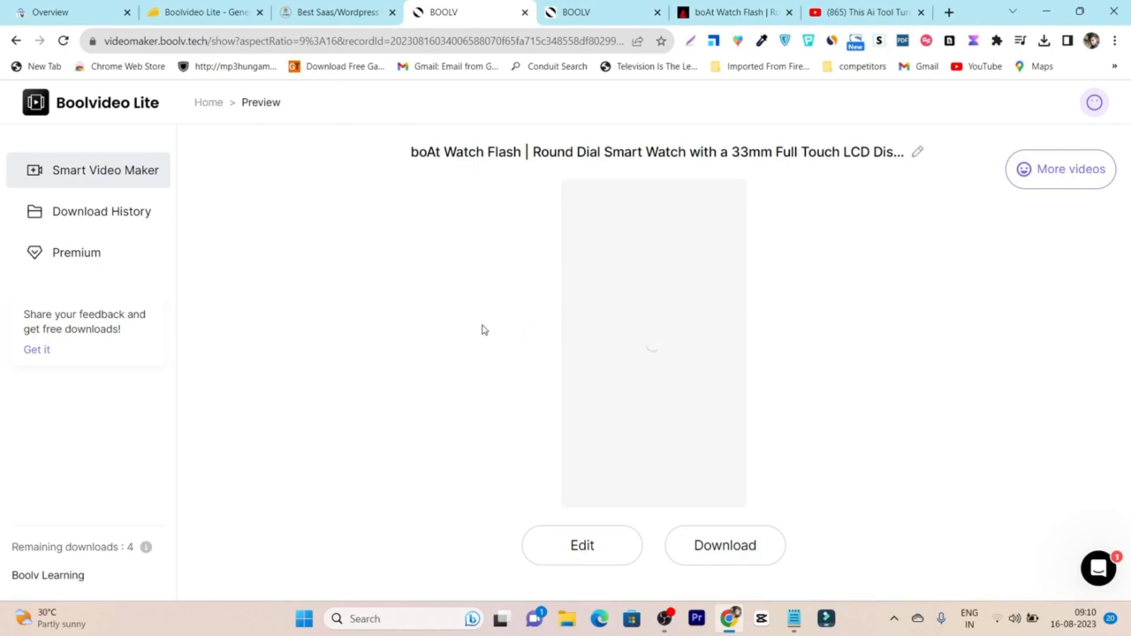
pyautogui.moveTo(608, 254)
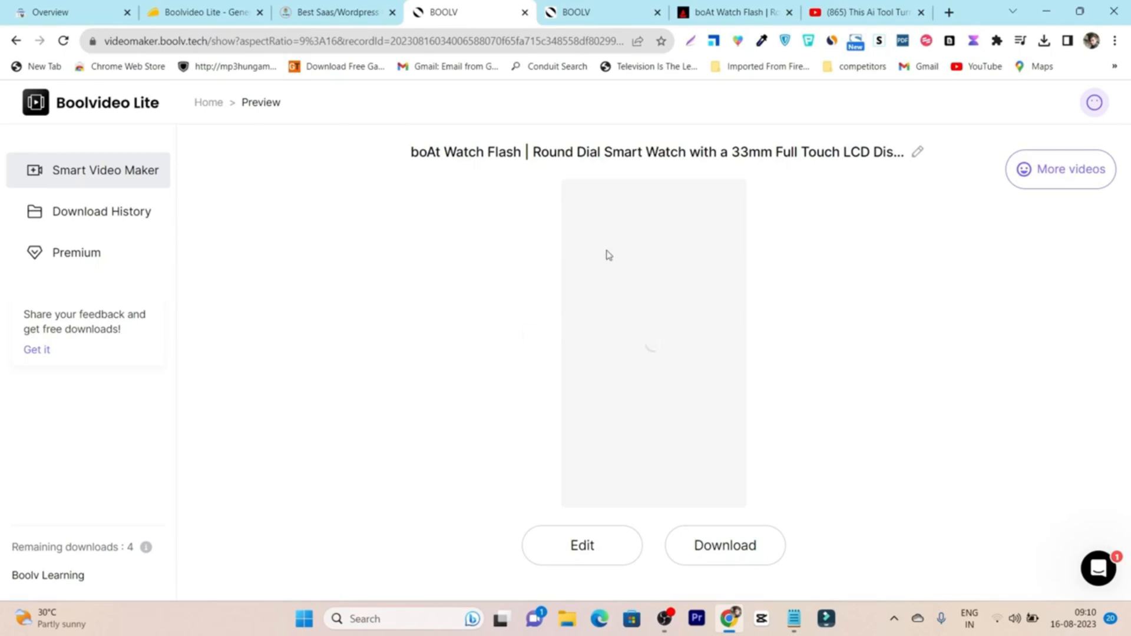
pyautogui.moveTo(750, 434)
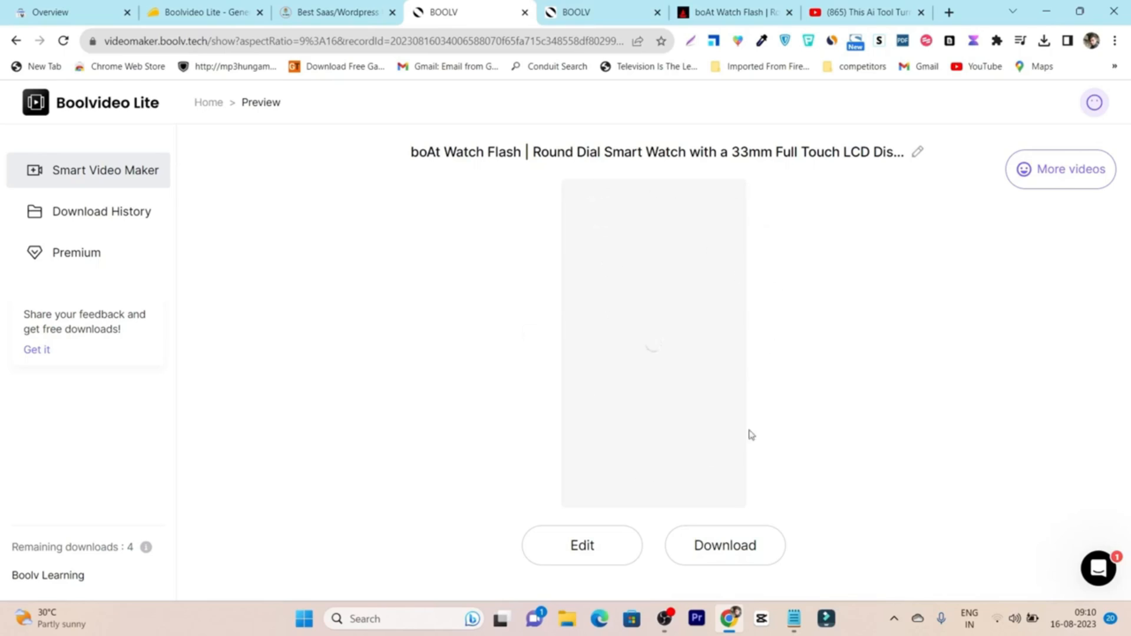
pyautogui.moveTo(754, 554)
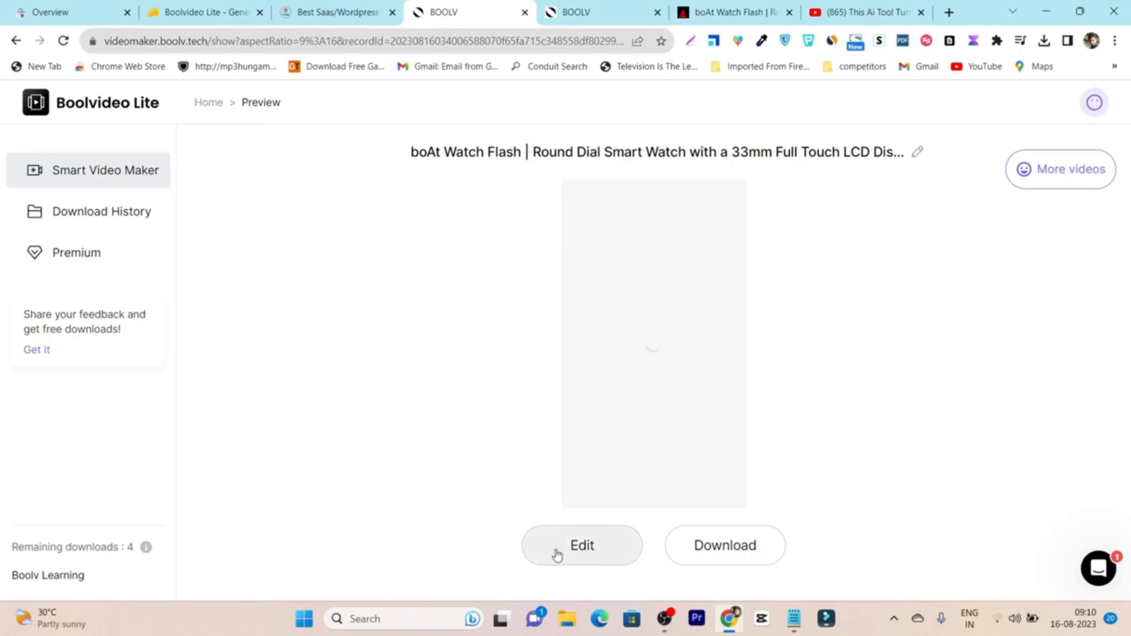
pyautogui.moveTo(1006, 220)
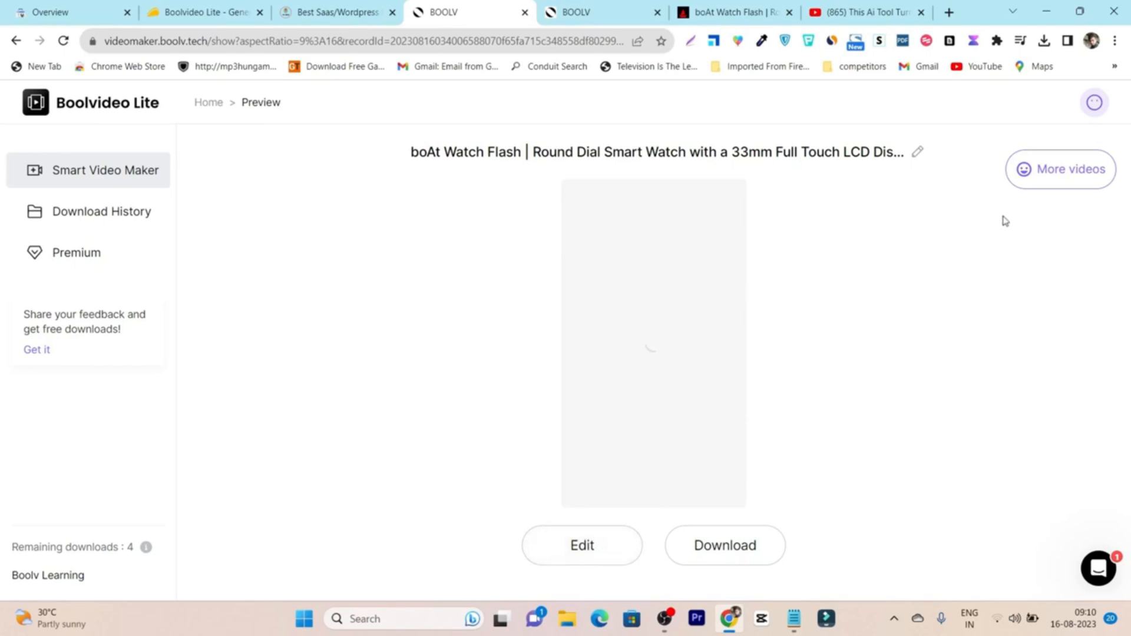
pyautogui.moveTo(1061, 168)
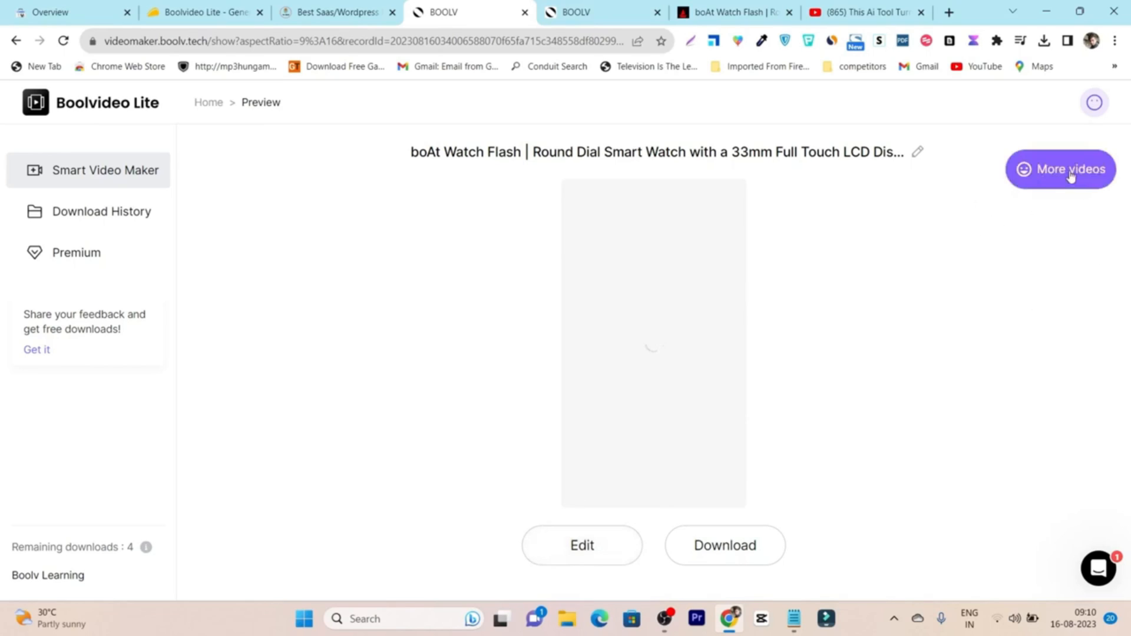
pyautogui.moveTo(545, 367)
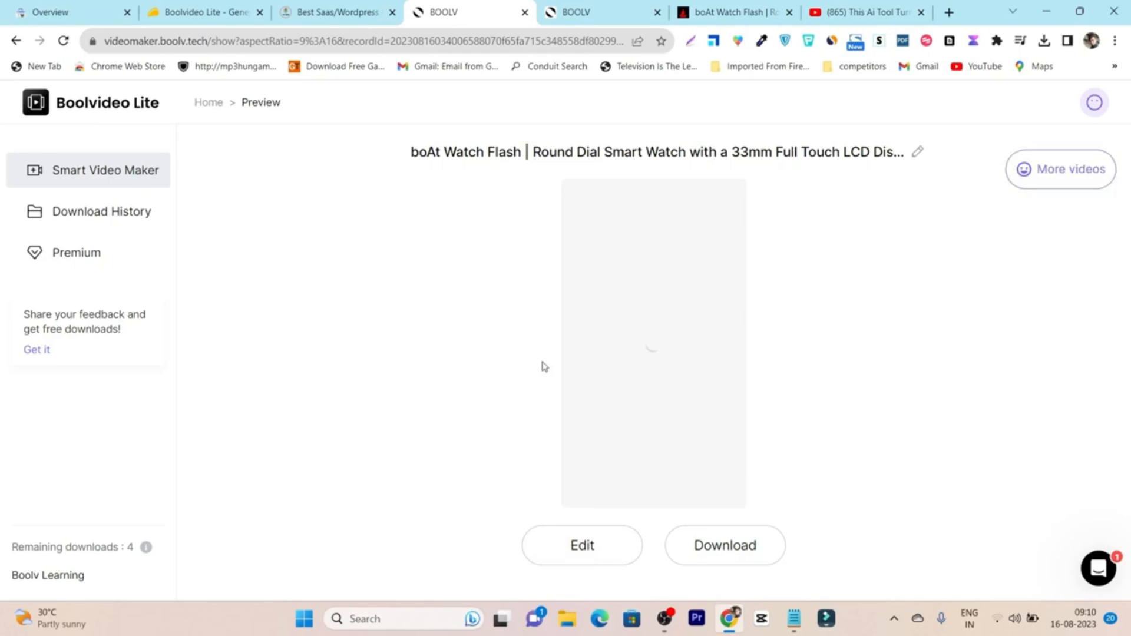
pyautogui.moveTo(730, 379)
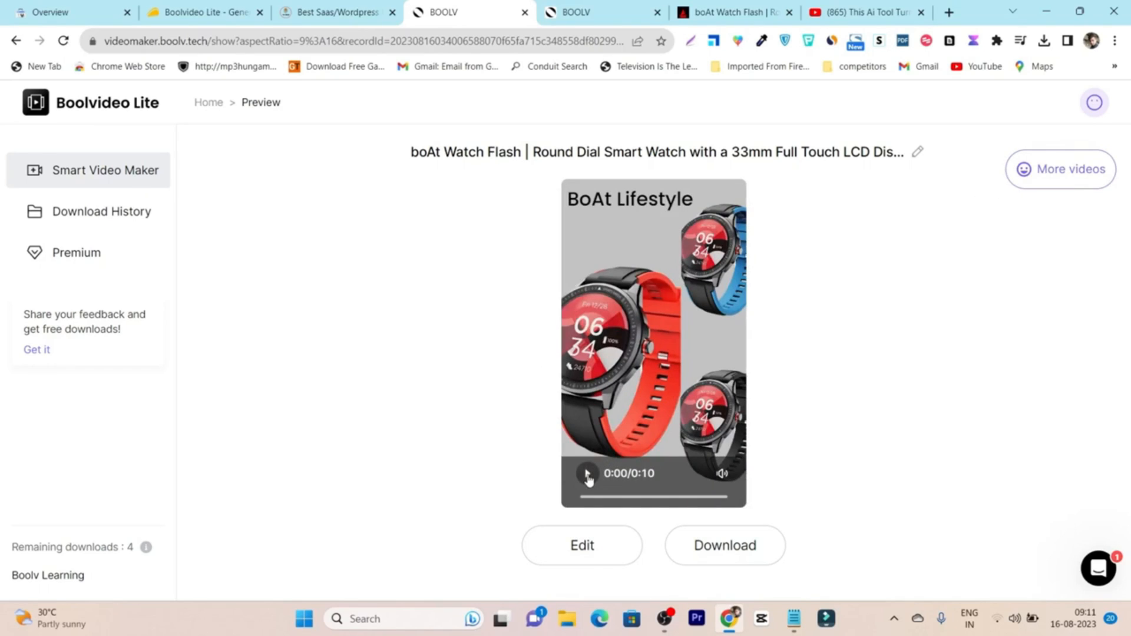
# Step: Play the generated 10-second boAt smartwatch preview, then pause it
pyautogui.click(587, 473)
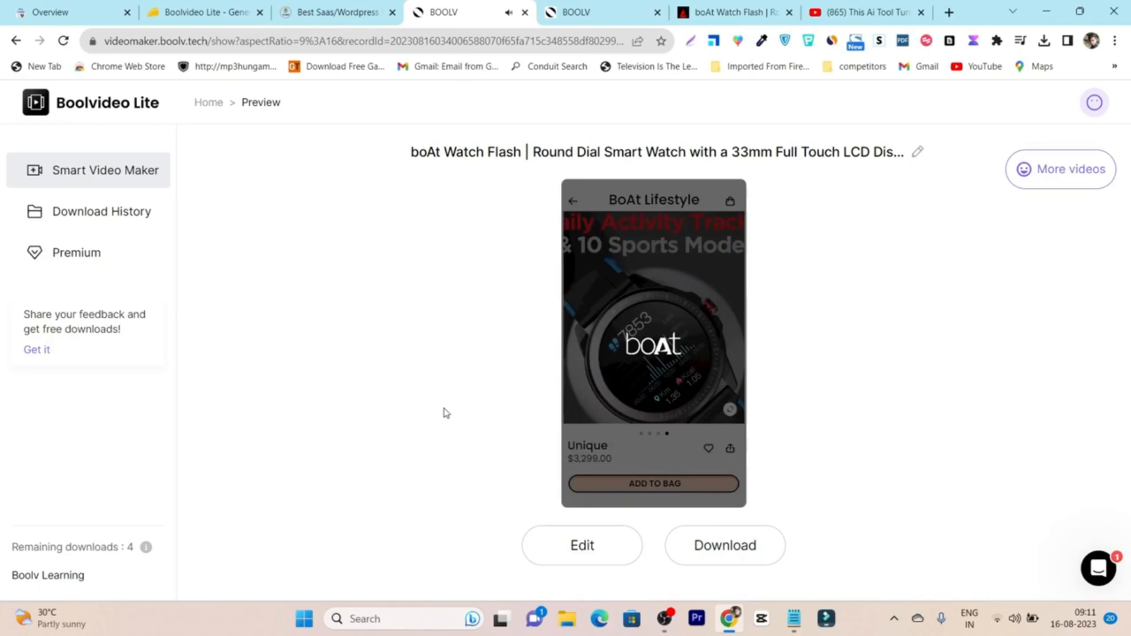
pyautogui.click(653, 343)
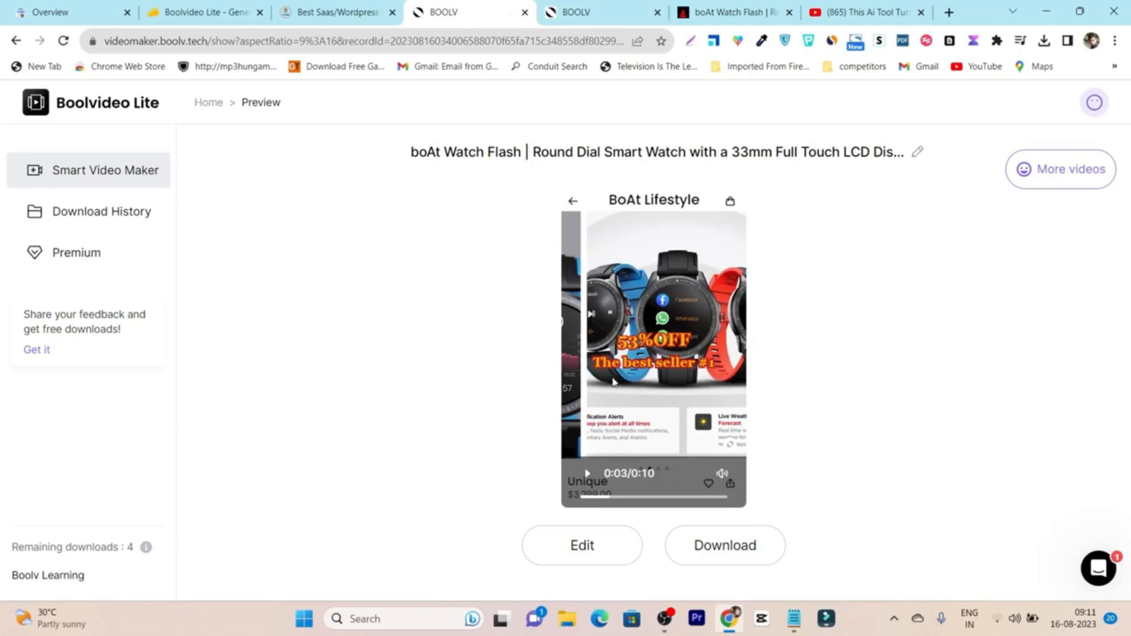
pyautogui.moveTo(583, 440)
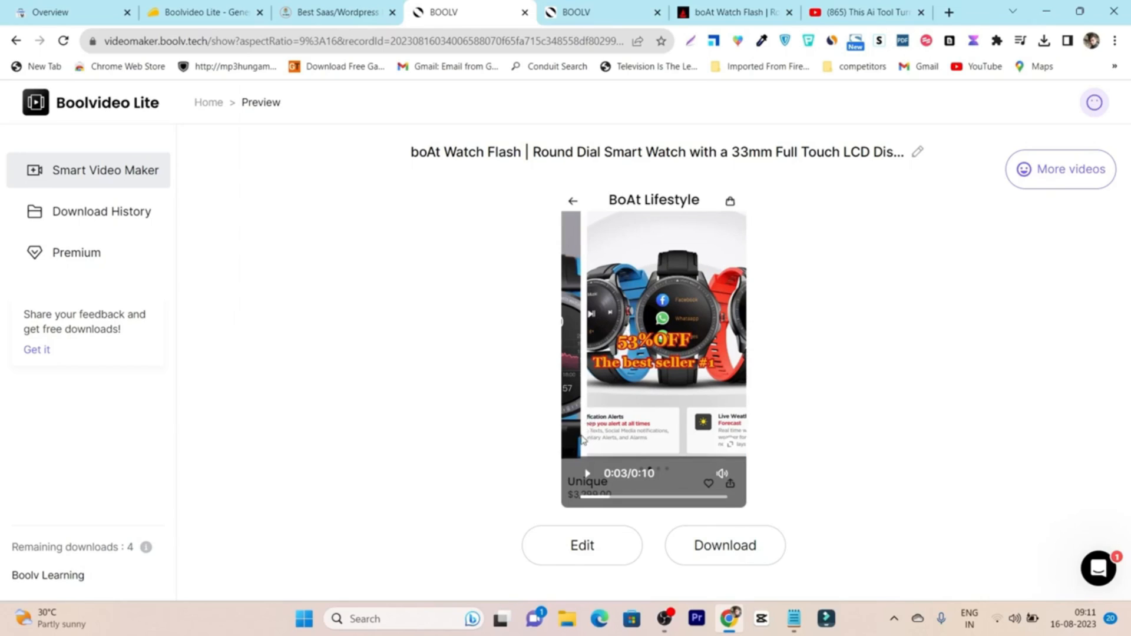
pyautogui.moveTo(647, 400)
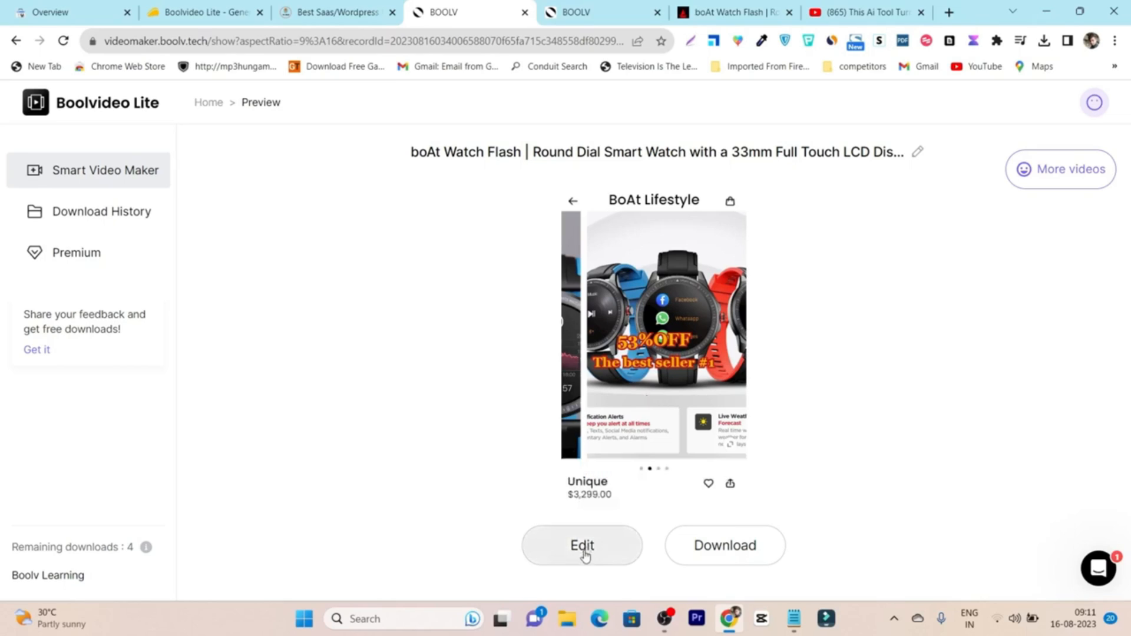
pyautogui.moveTo(577, 551)
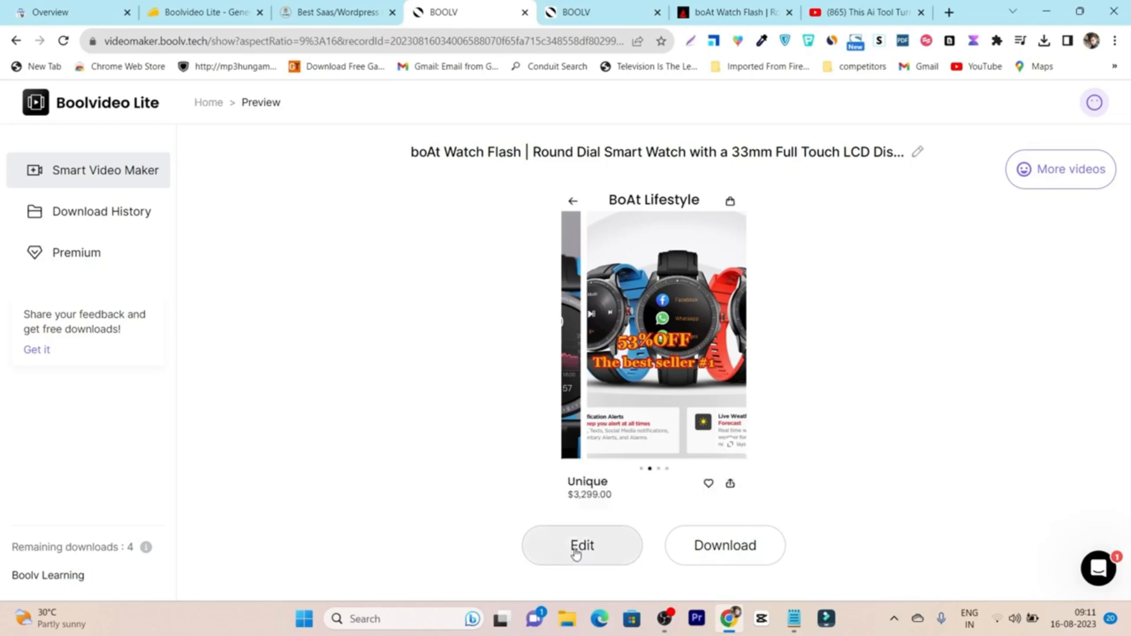
pyautogui.moveTo(725, 555)
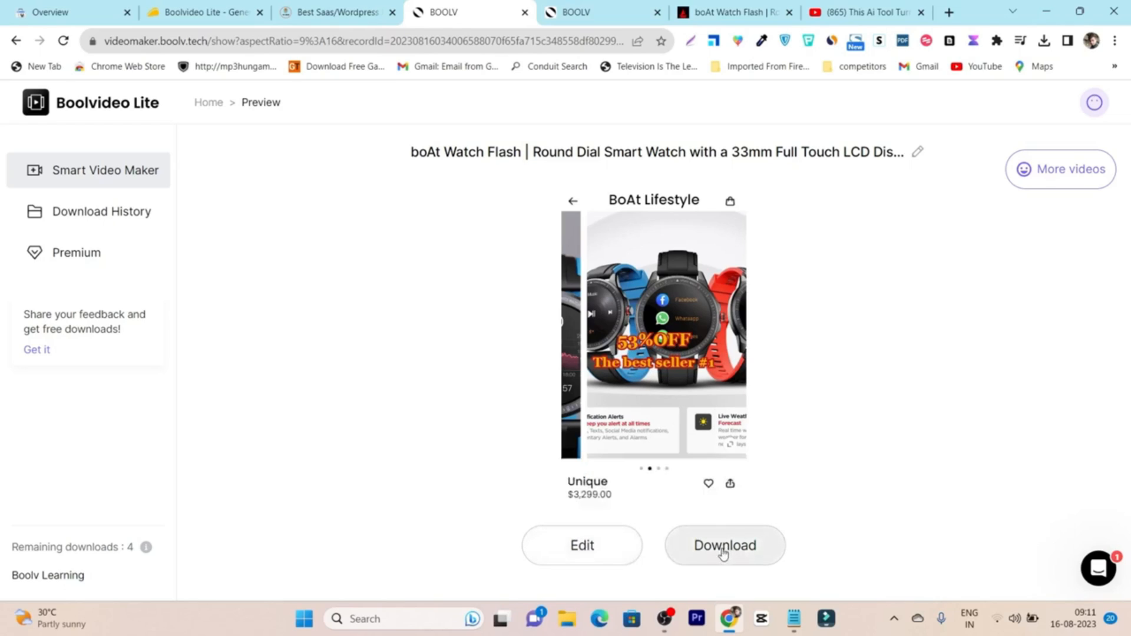
pyautogui.moveTo(963, 300)
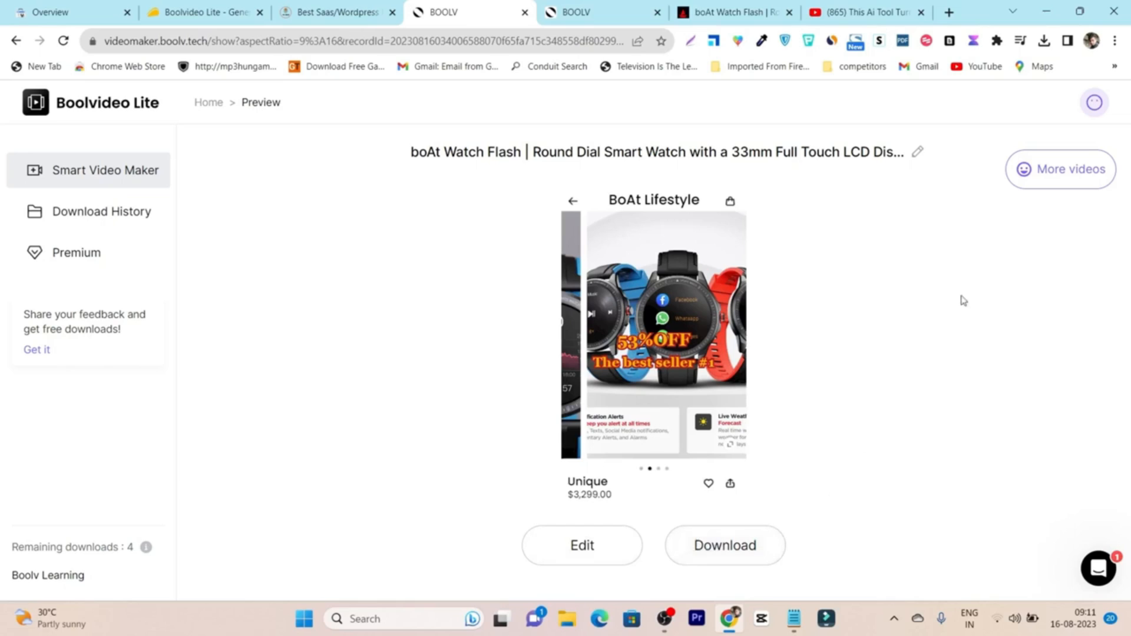
pyautogui.moveTo(1060, 169)
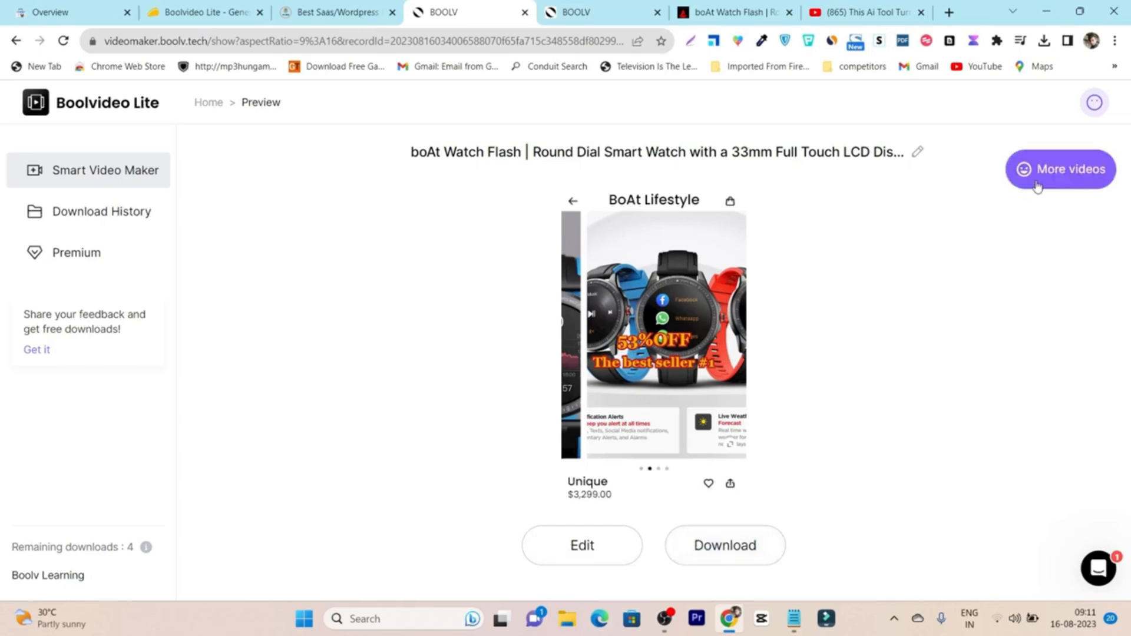
# Step: Browse the All designs gallery, preview the NEW ARRIVAL variation and scroll to the pagination
pyautogui.click(1060, 169)
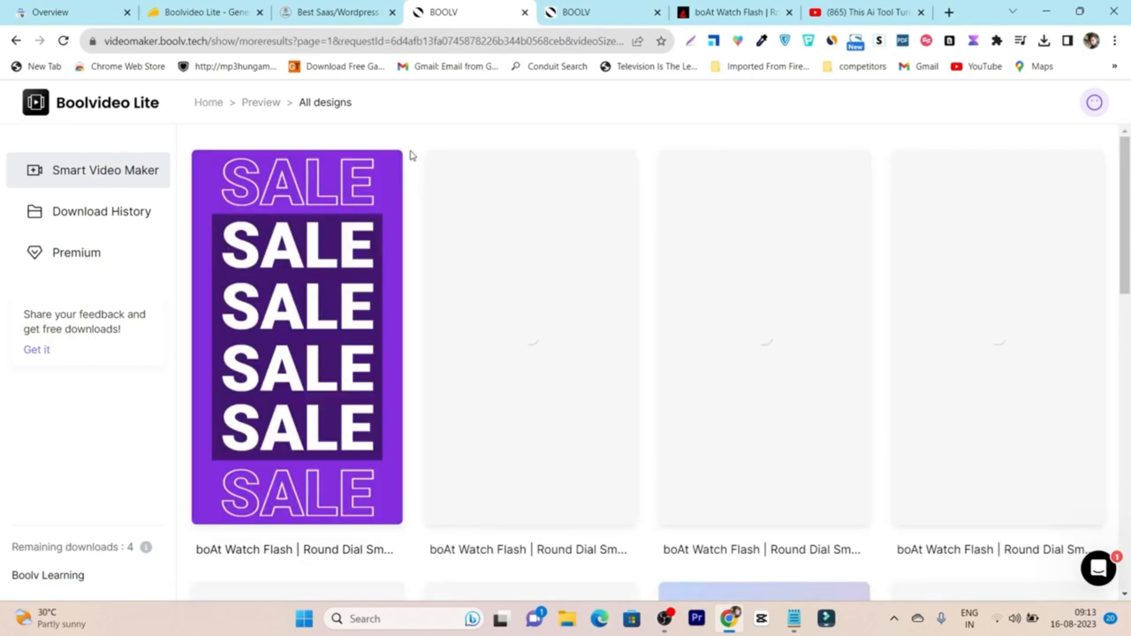
pyautogui.scroll(-3)
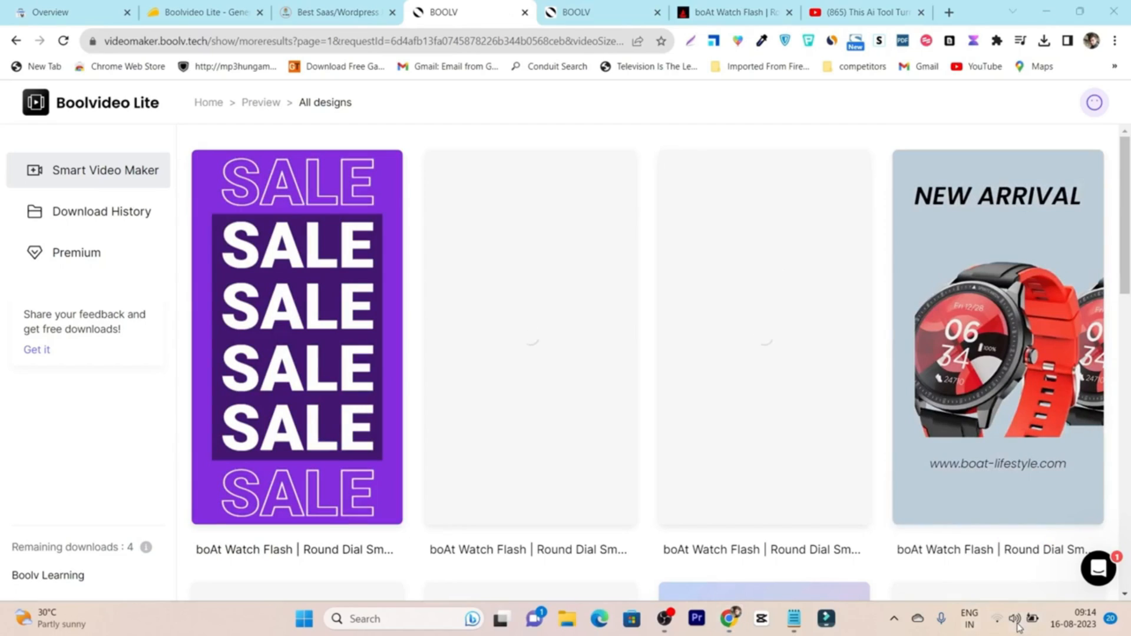
pyautogui.click(1014, 618)
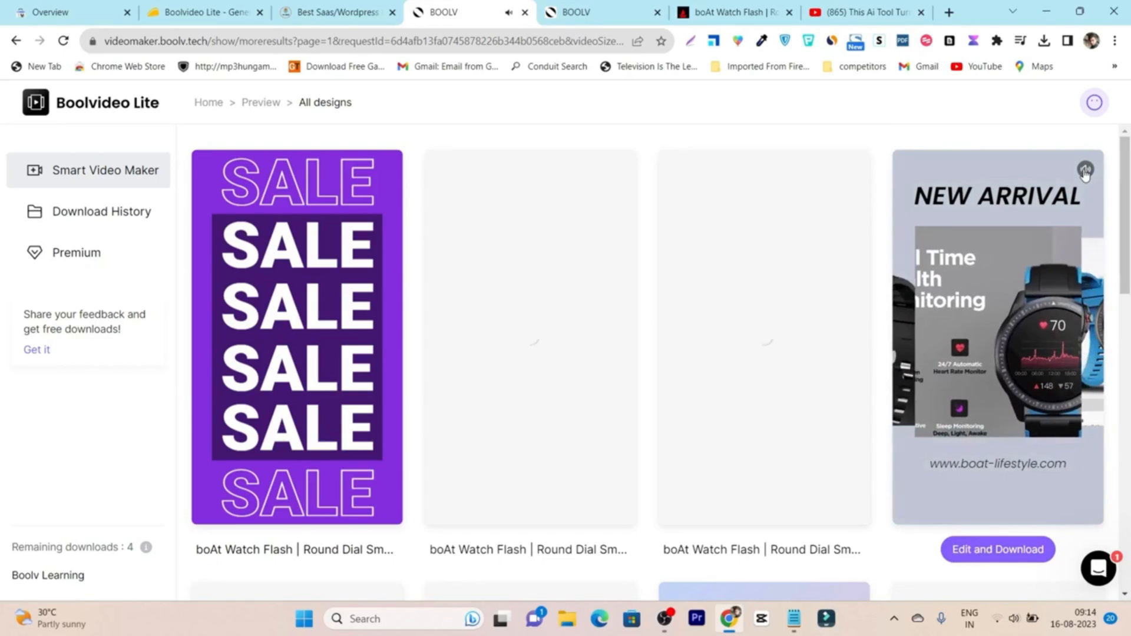
pyautogui.scroll(-3)
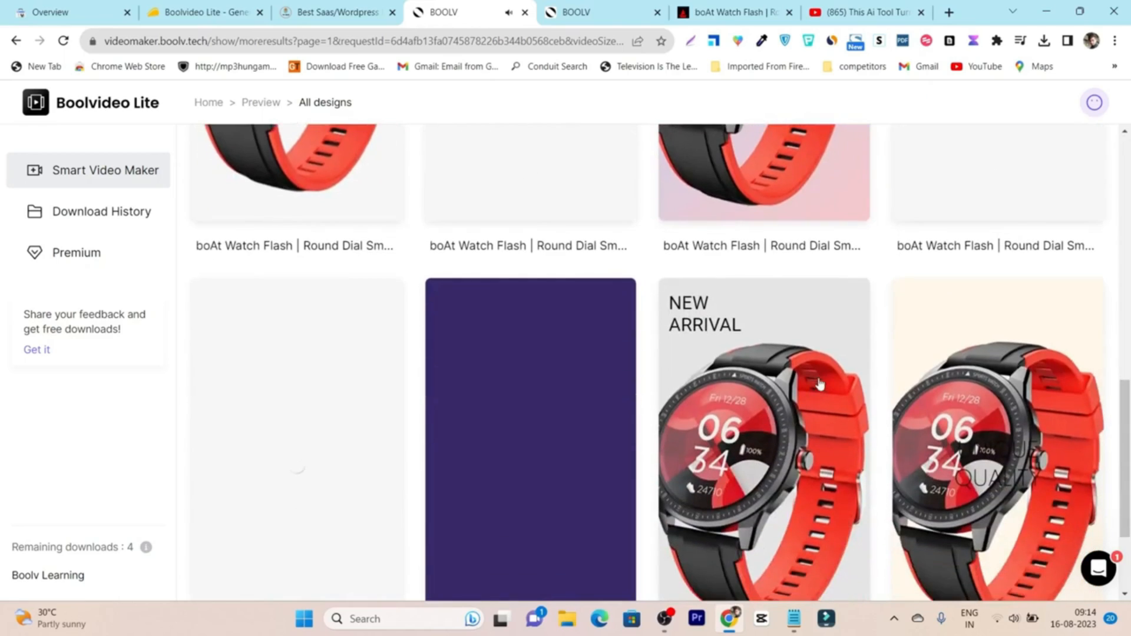
pyautogui.scroll(-3)
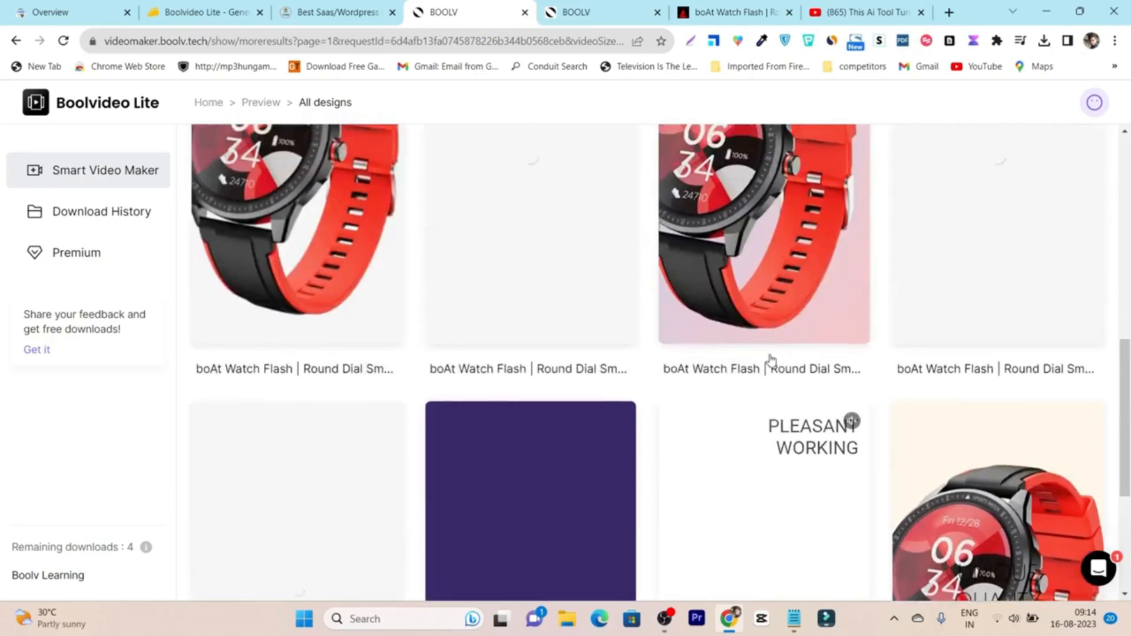
pyautogui.scroll(-3)
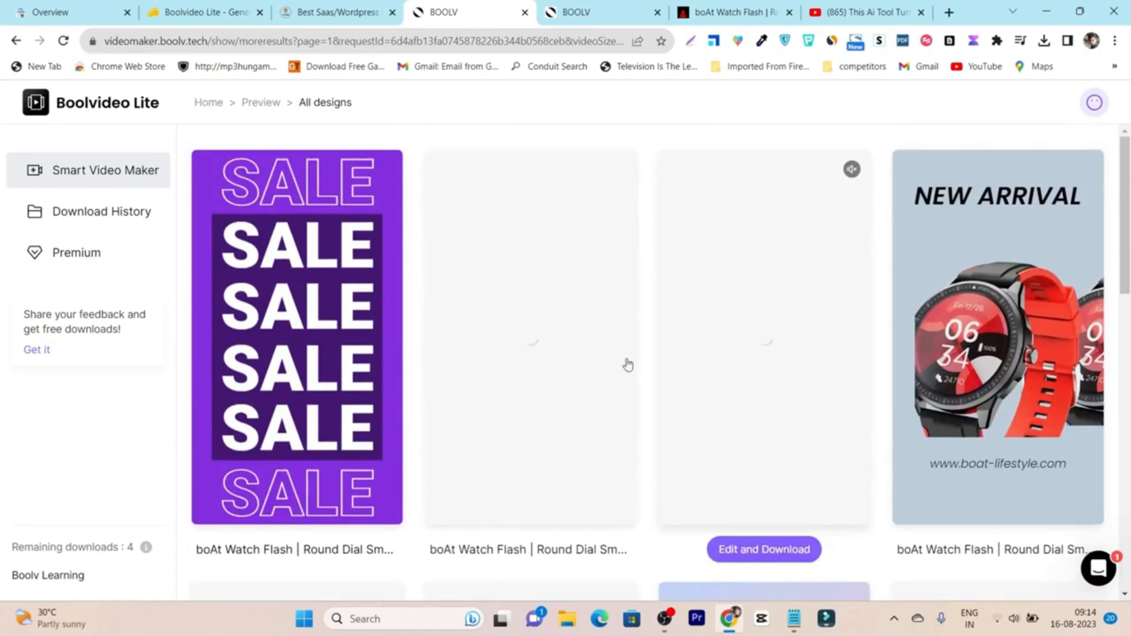
pyautogui.scroll(-3)
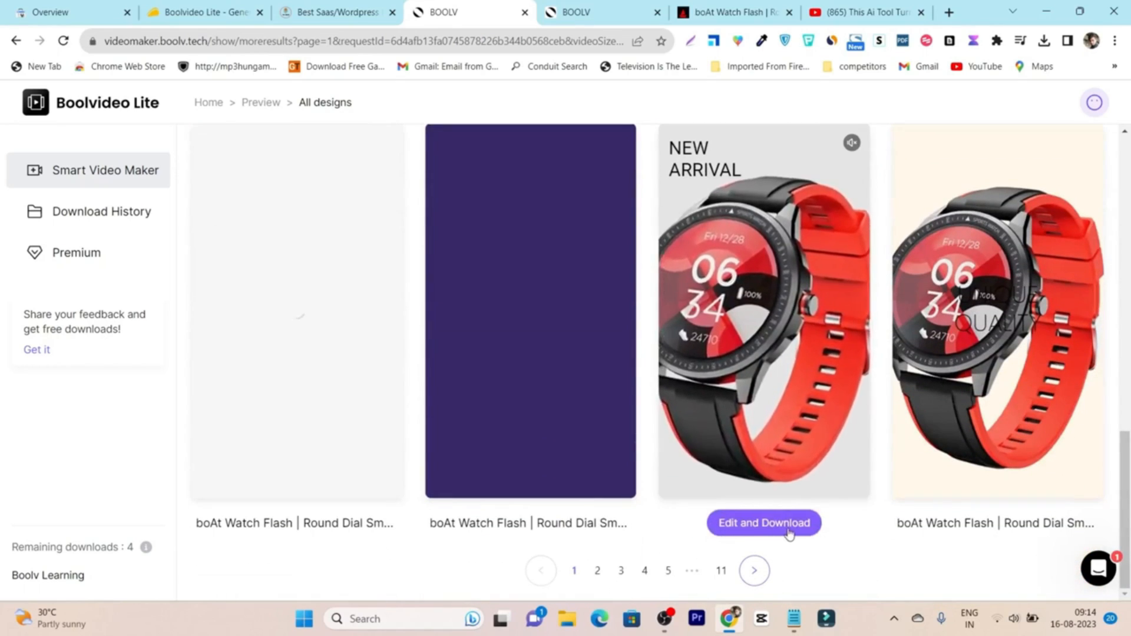
# Step: Choose a boAt Watch Flash design variation and open it in the video editor
pyautogui.click(764, 522)
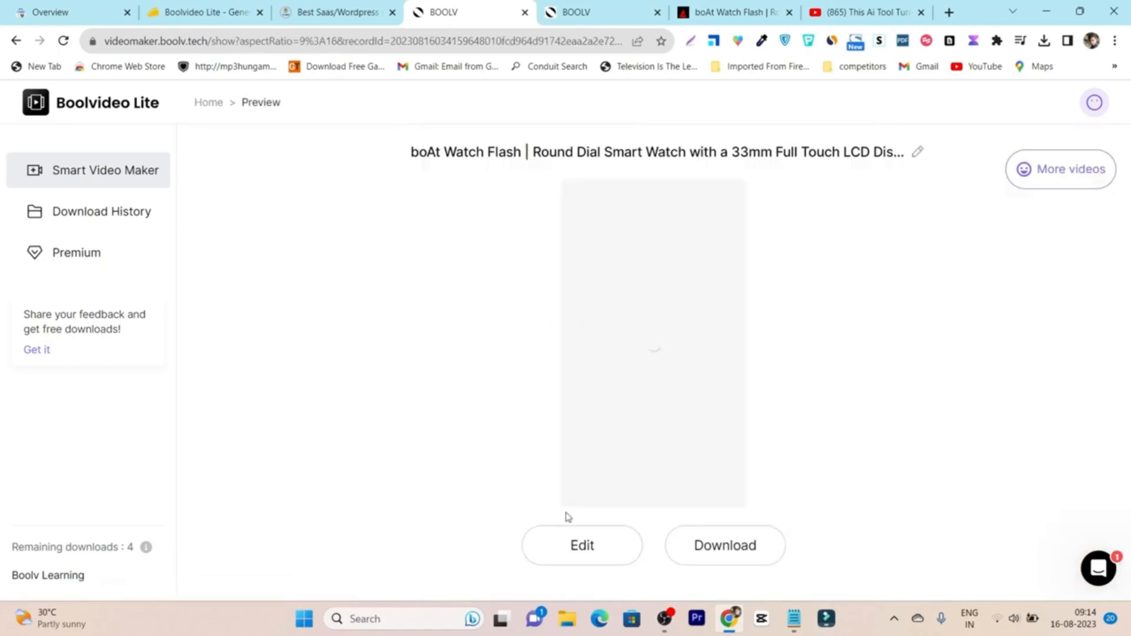
pyautogui.click(581, 545)
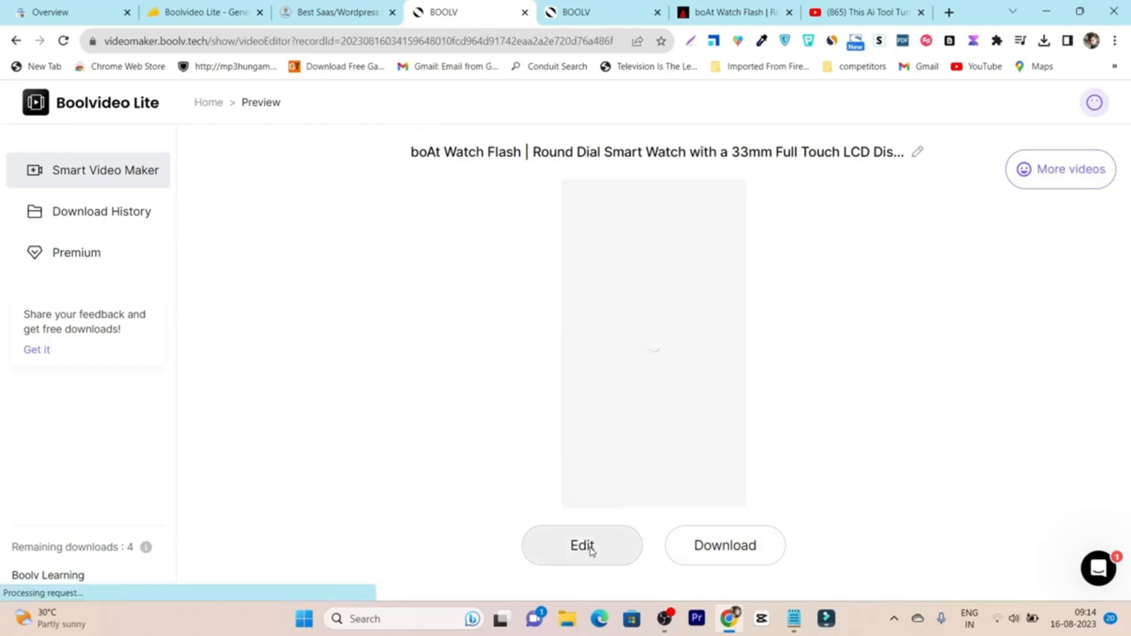
pyautogui.click(581, 545)
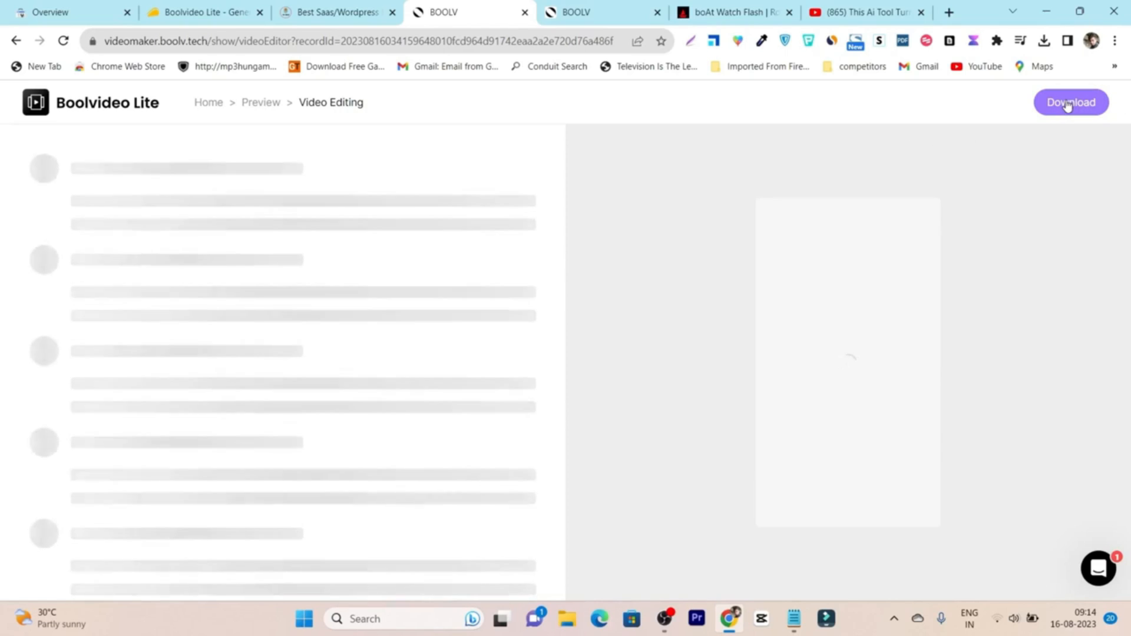
pyautogui.moveTo(615, 206)
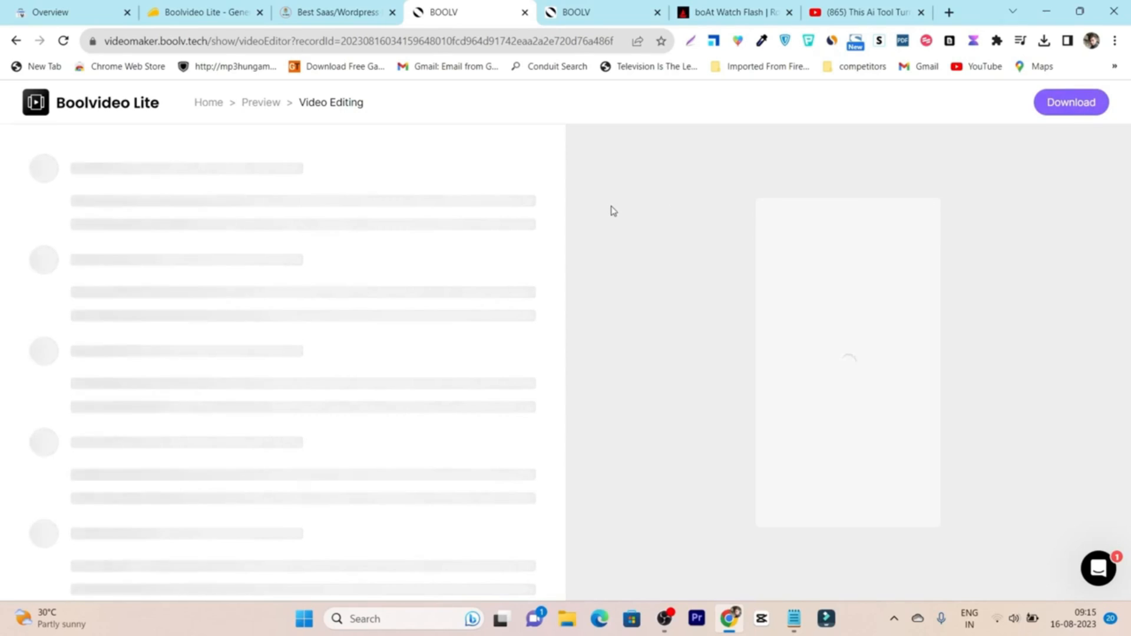
pyautogui.moveTo(344, 156)
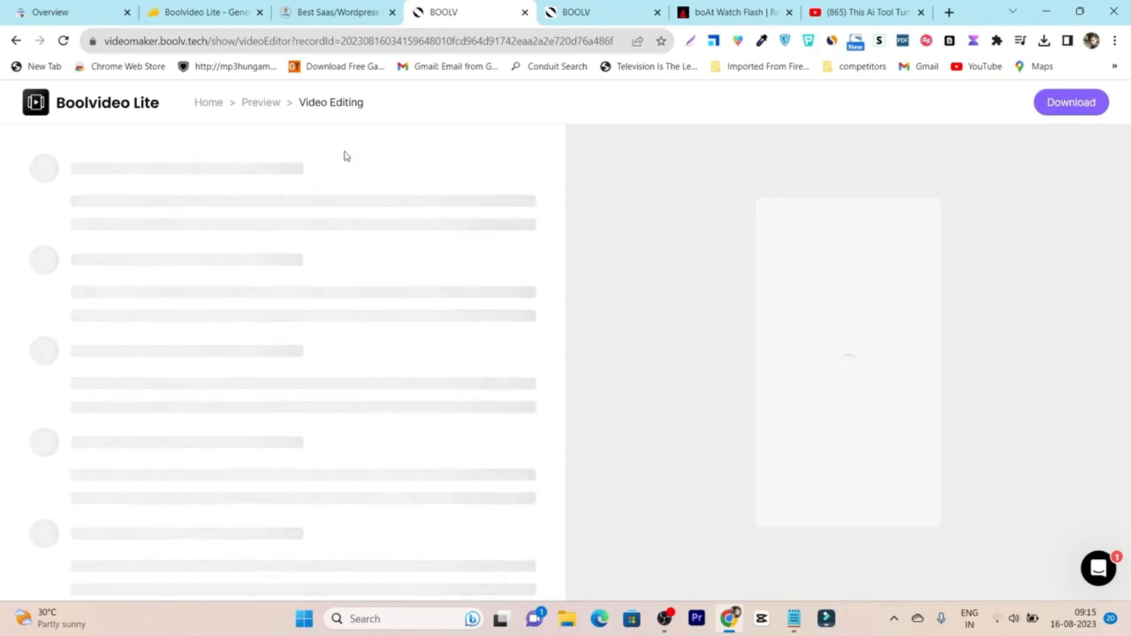
pyautogui.moveTo(390, 201)
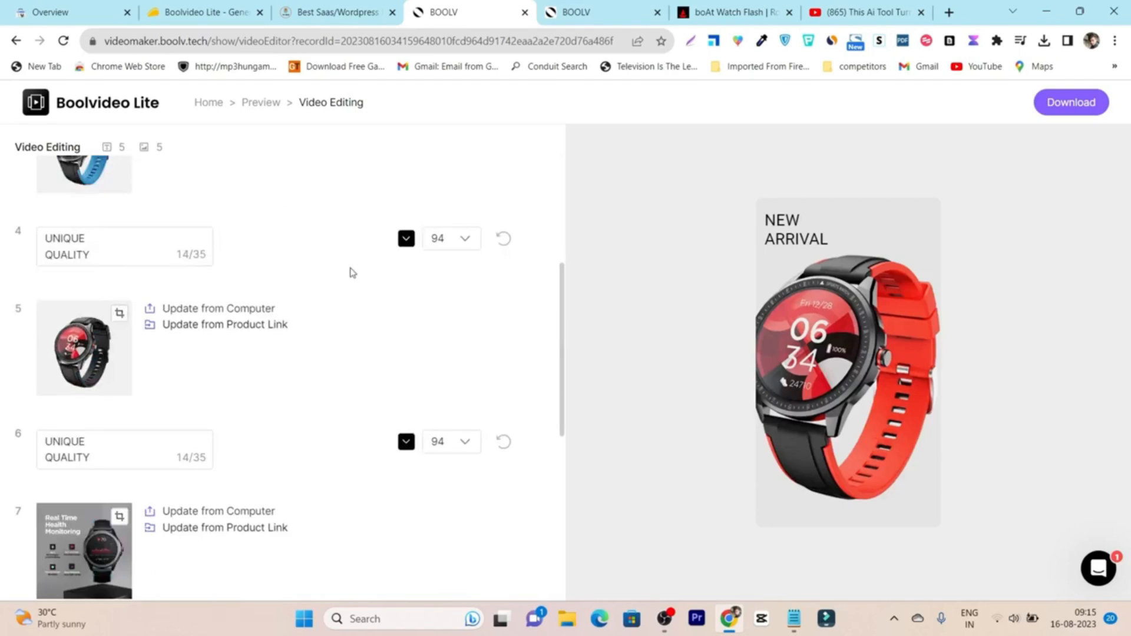
# Step: Set the PLEASANT WORKING caption font size to 80 and go back to the designs gallery
pyautogui.scroll(-3)
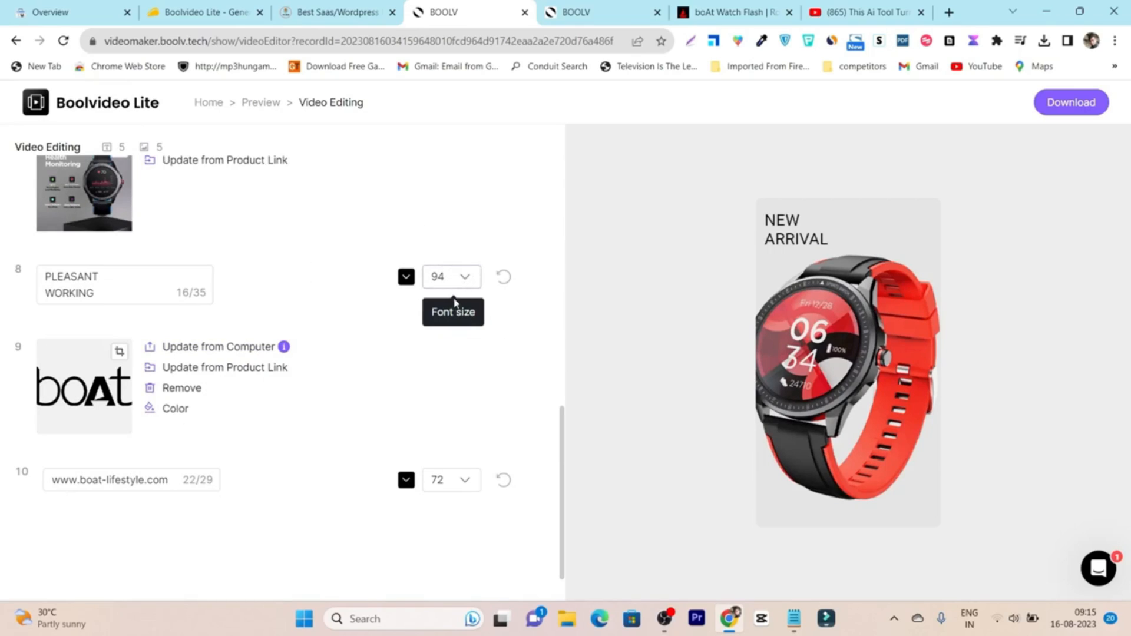
pyautogui.click(450, 277)
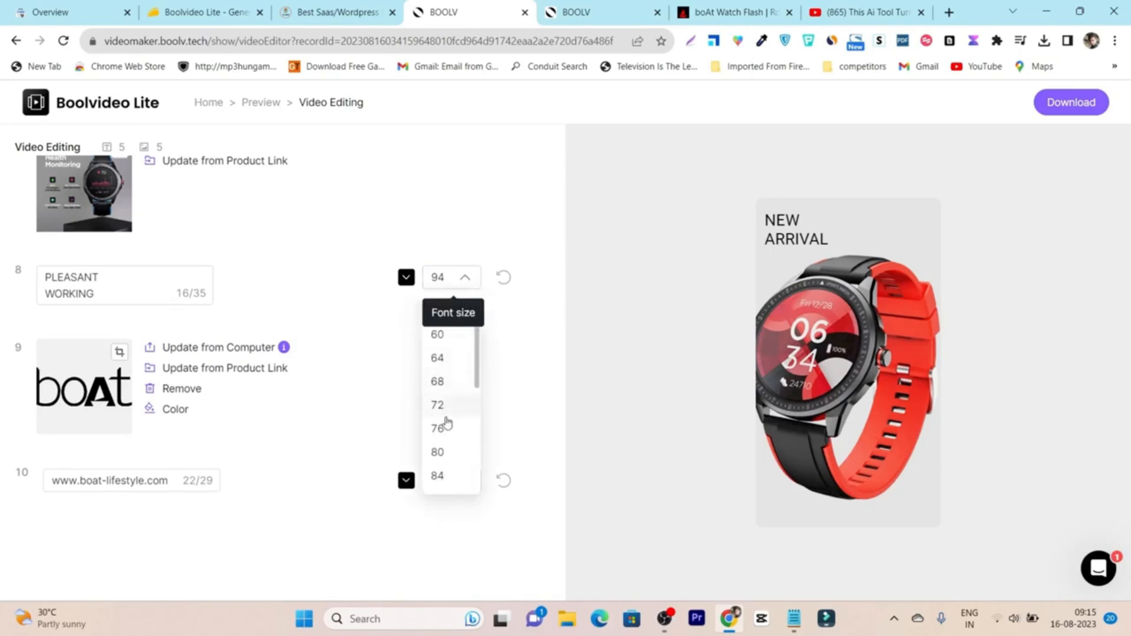
pyautogui.click(437, 452)
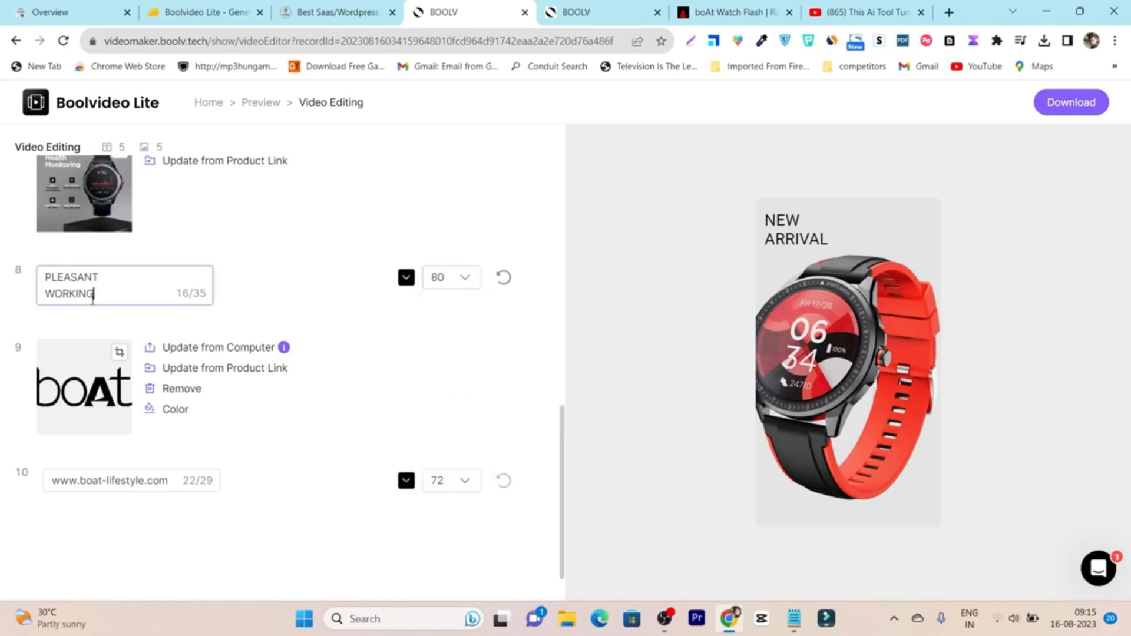
pyautogui.scroll(3)
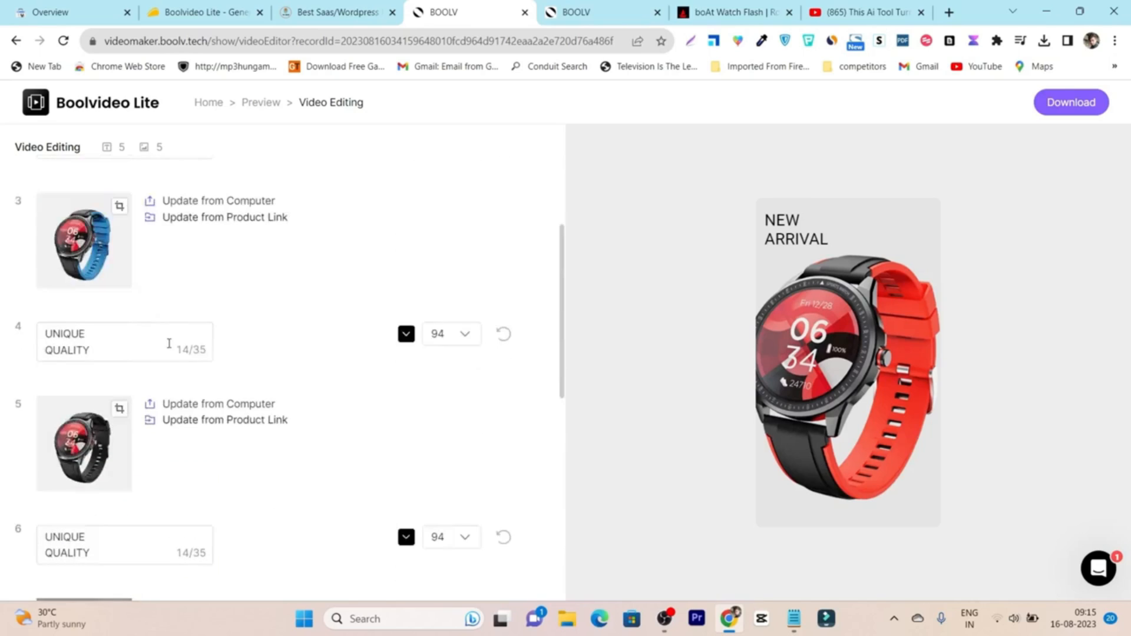
pyautogui.scroll(3)
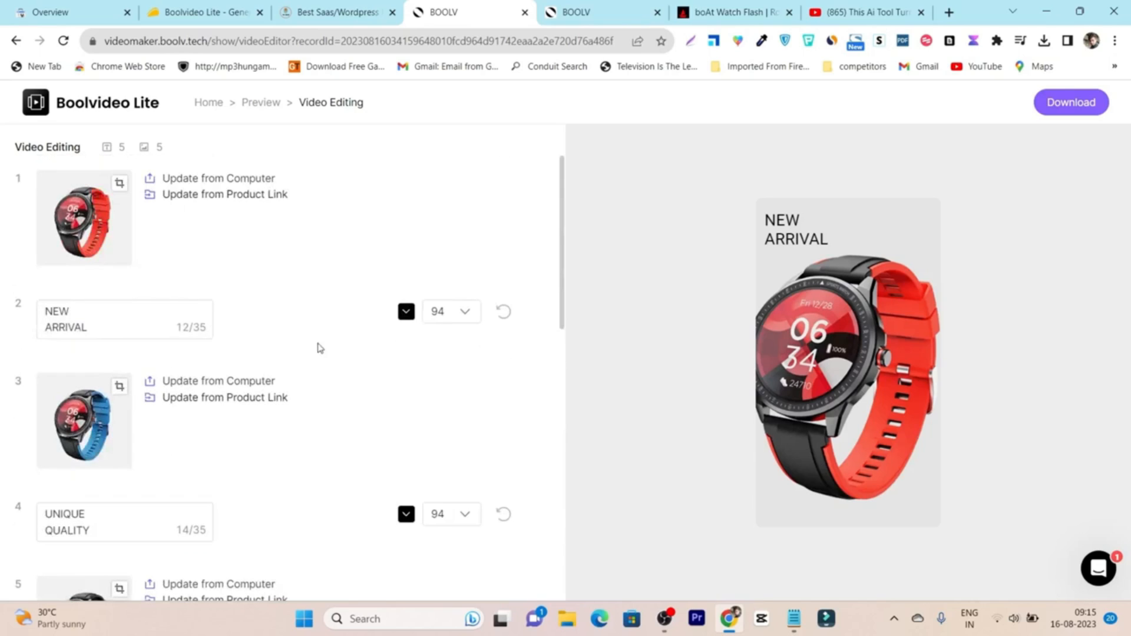
pyautogui.click(731, 11)
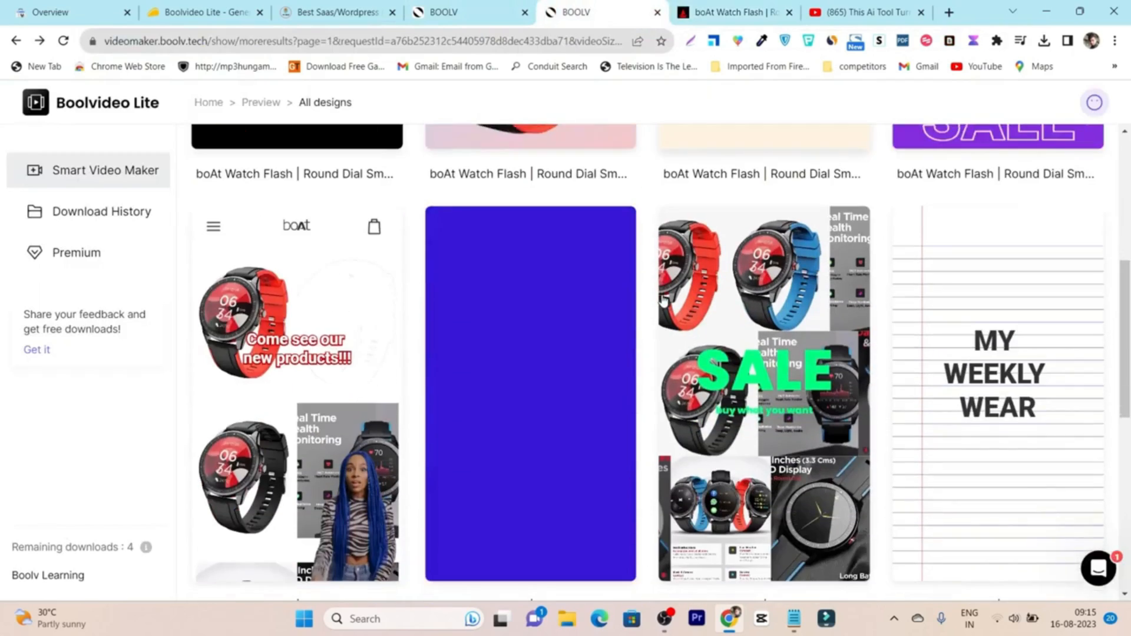
pyautogui.scroll(3)
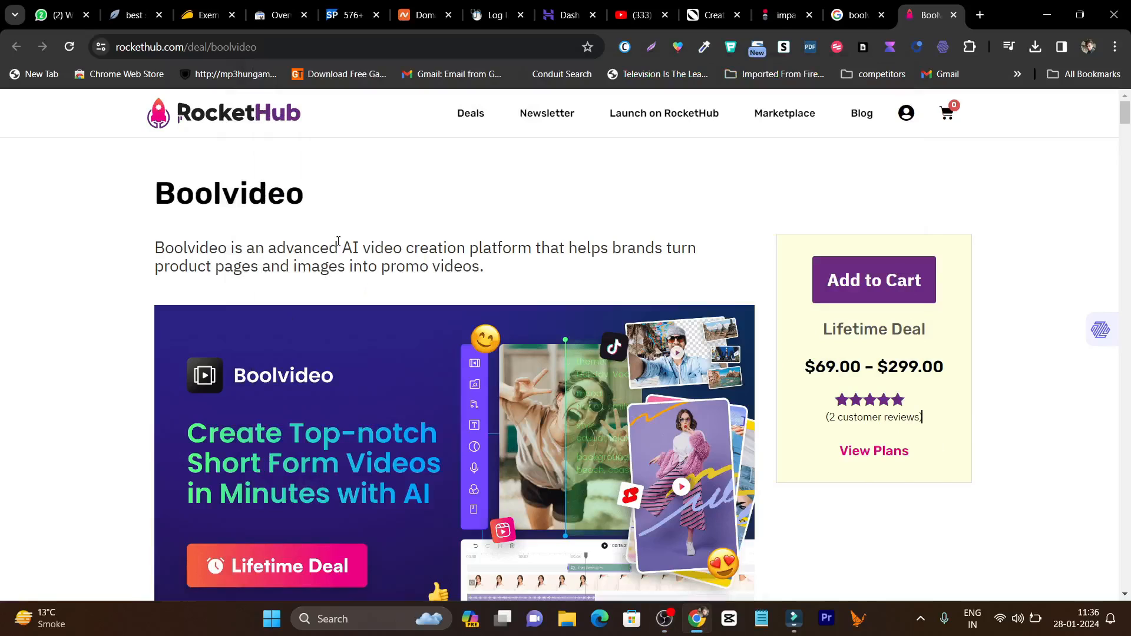
pyautogui.scroll(-3)
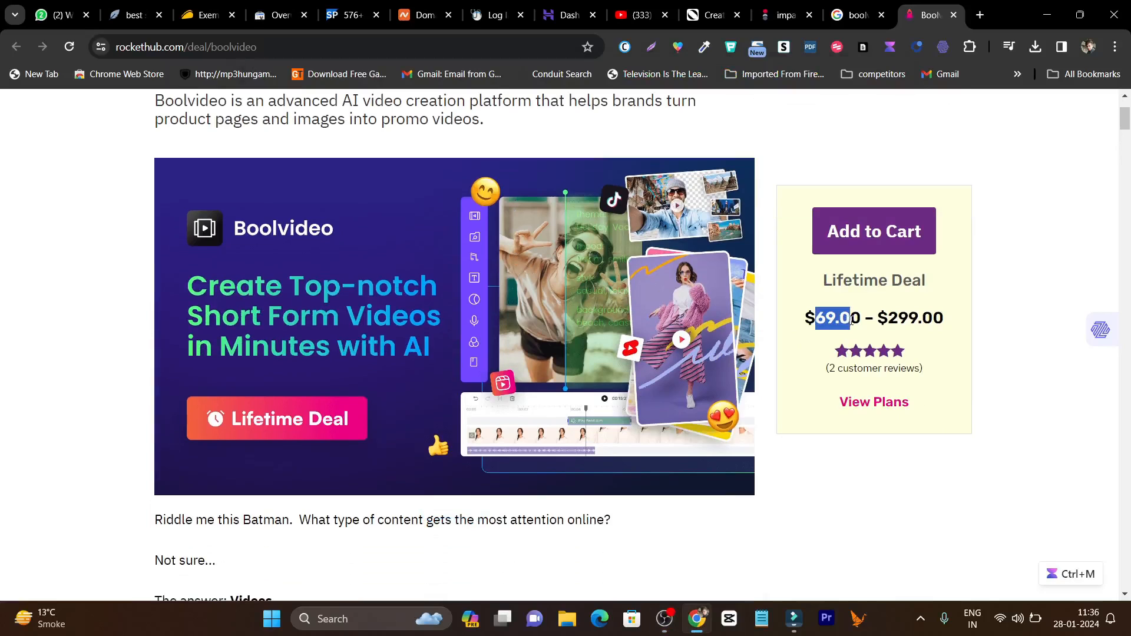
pyautogui.scroll(-3)
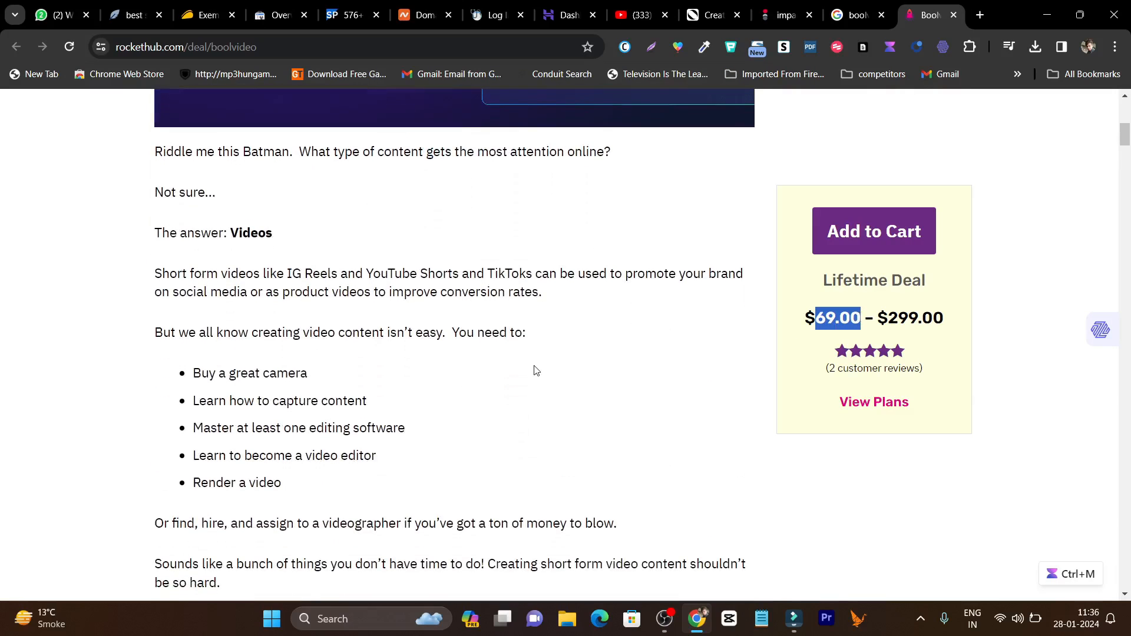
pyautogui.scroll(-3)
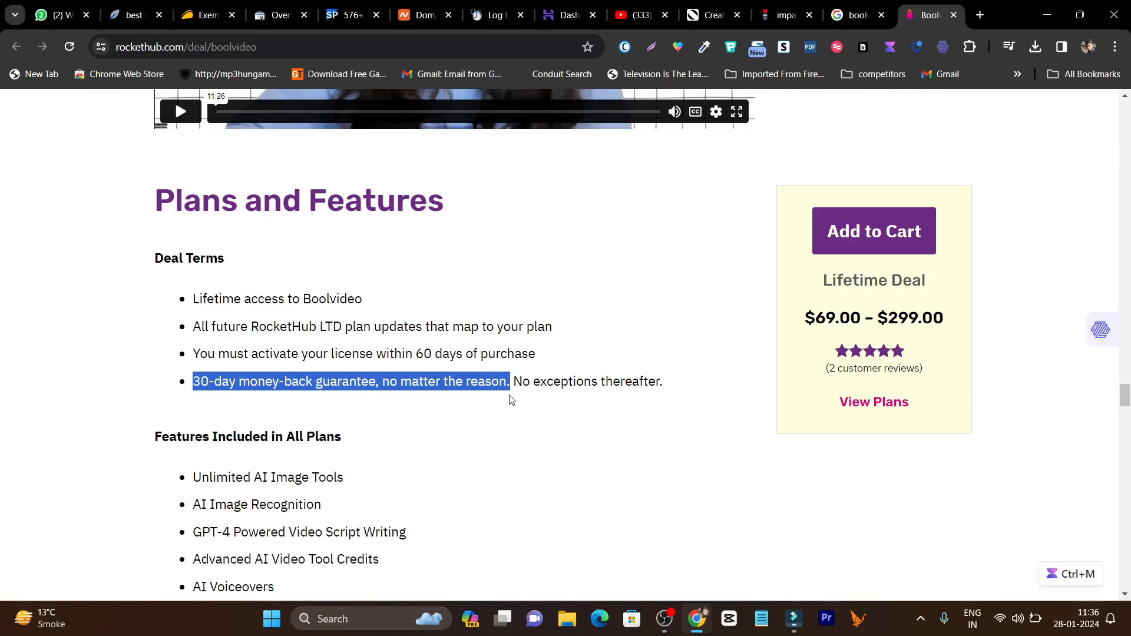
pyautogui.scroll(-3)
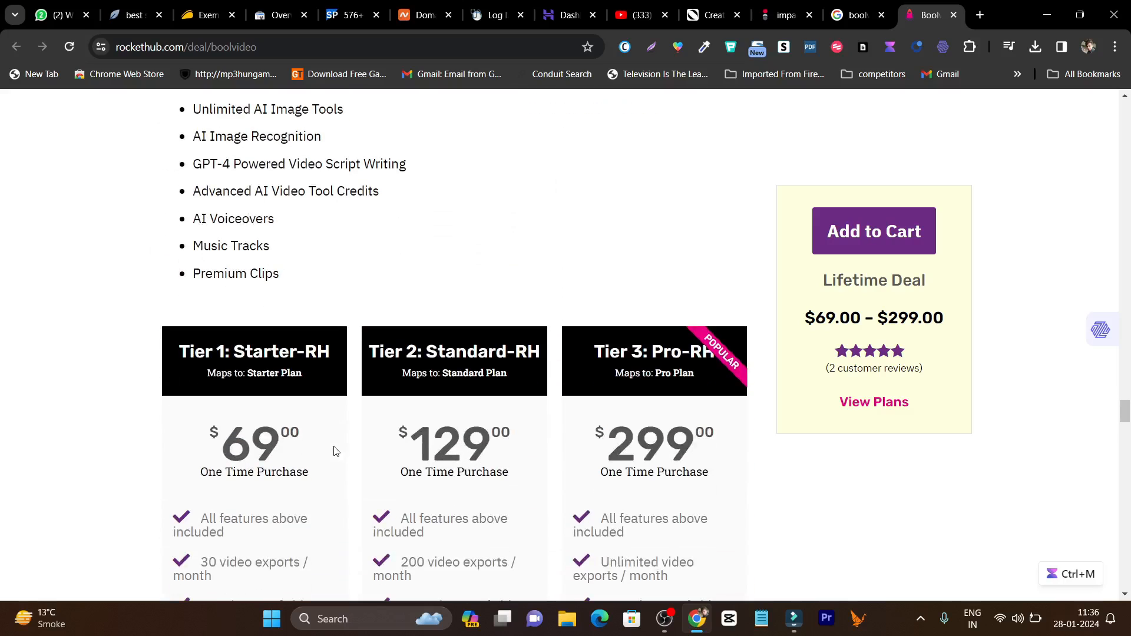
pyautogui.scroll(-3)
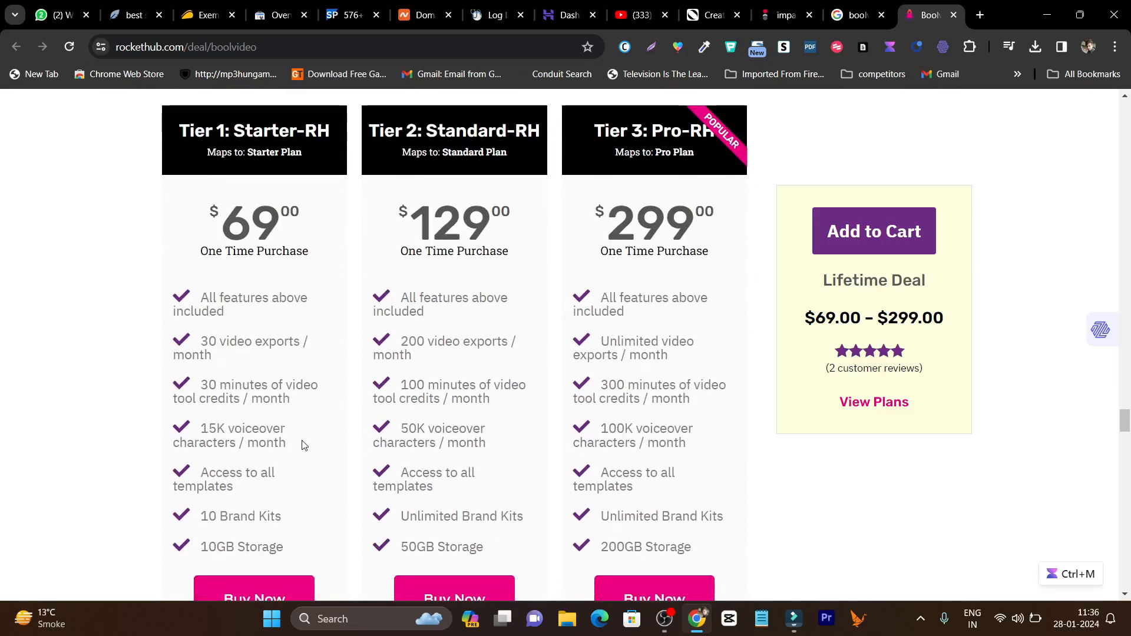
pyautogui.scroll(-3)
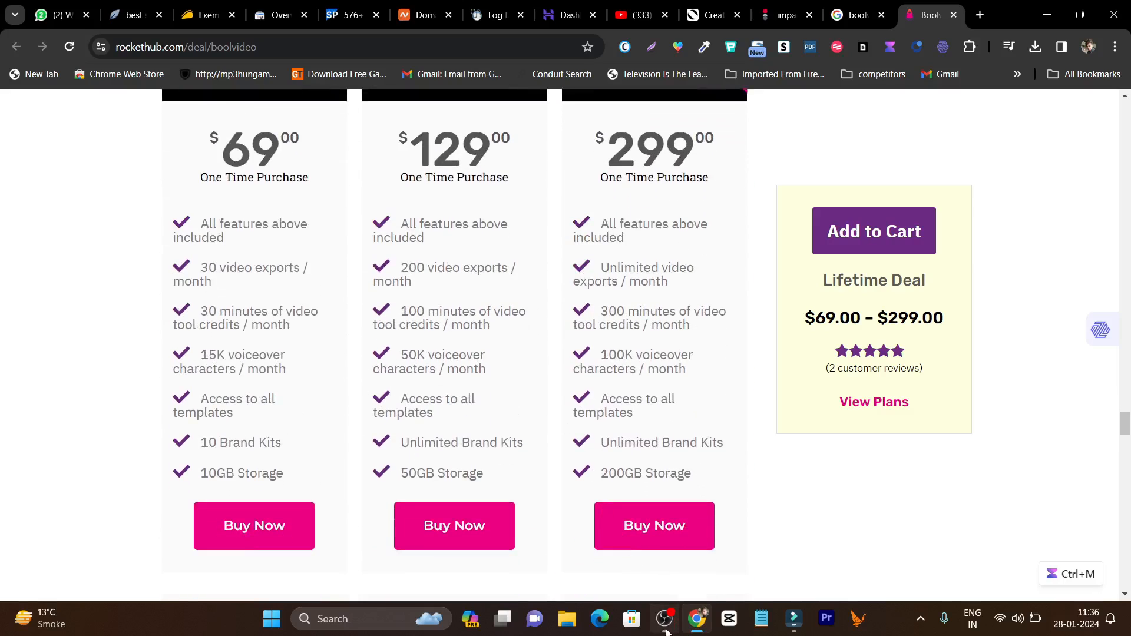
pyautogui.scroll(3)
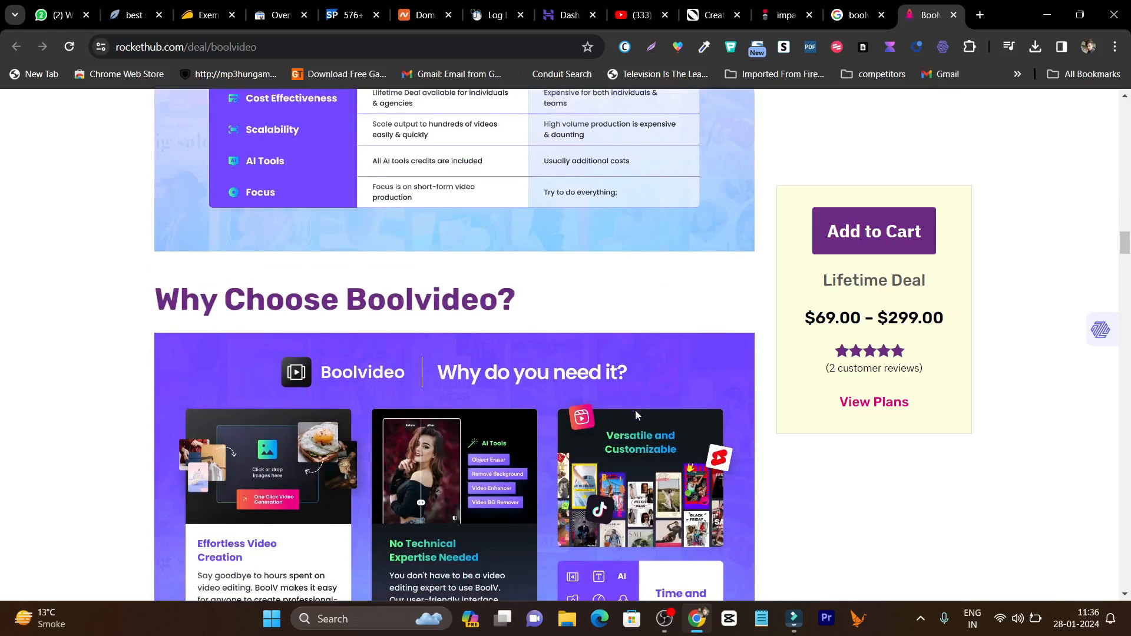
pyautogui.scroll(-3)
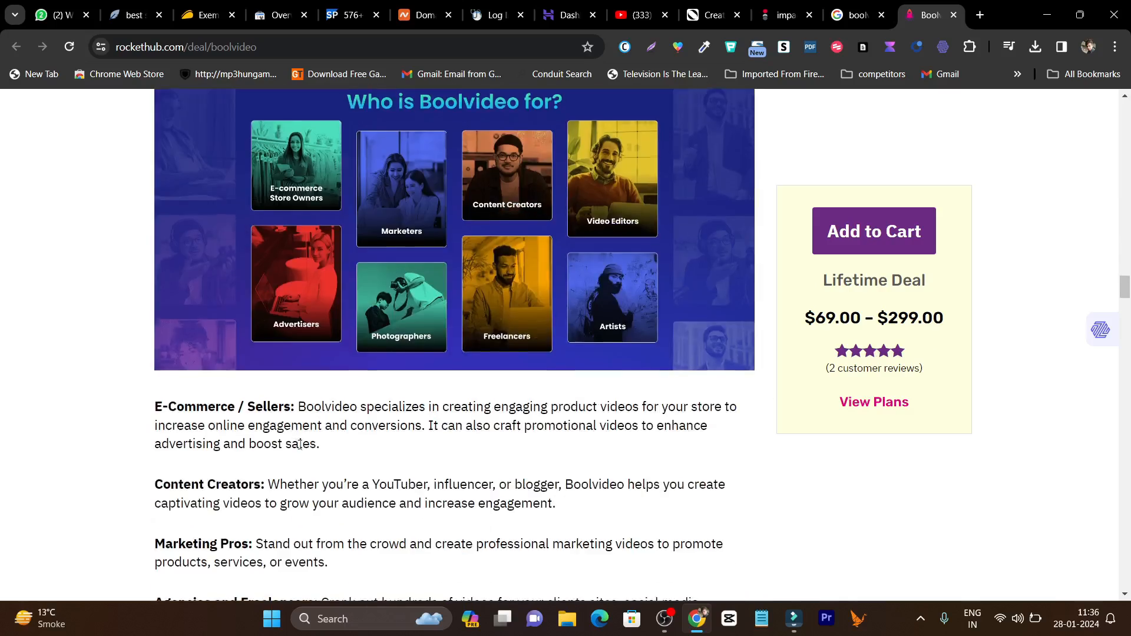
pyautogui.scroll(-3)
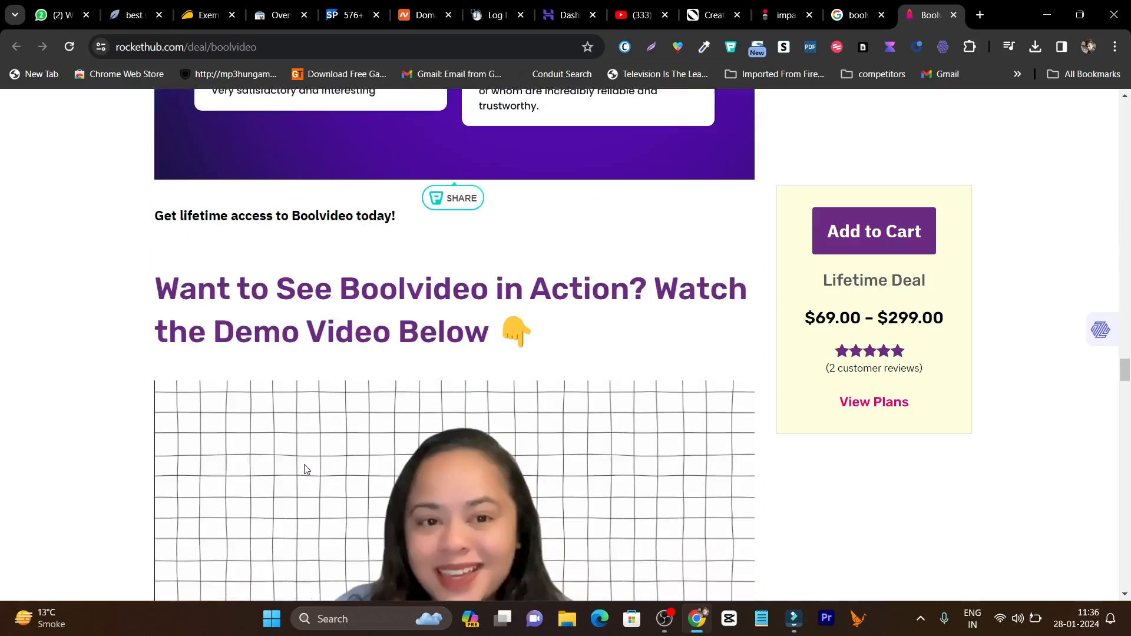
pyautogui.scroll(-3)
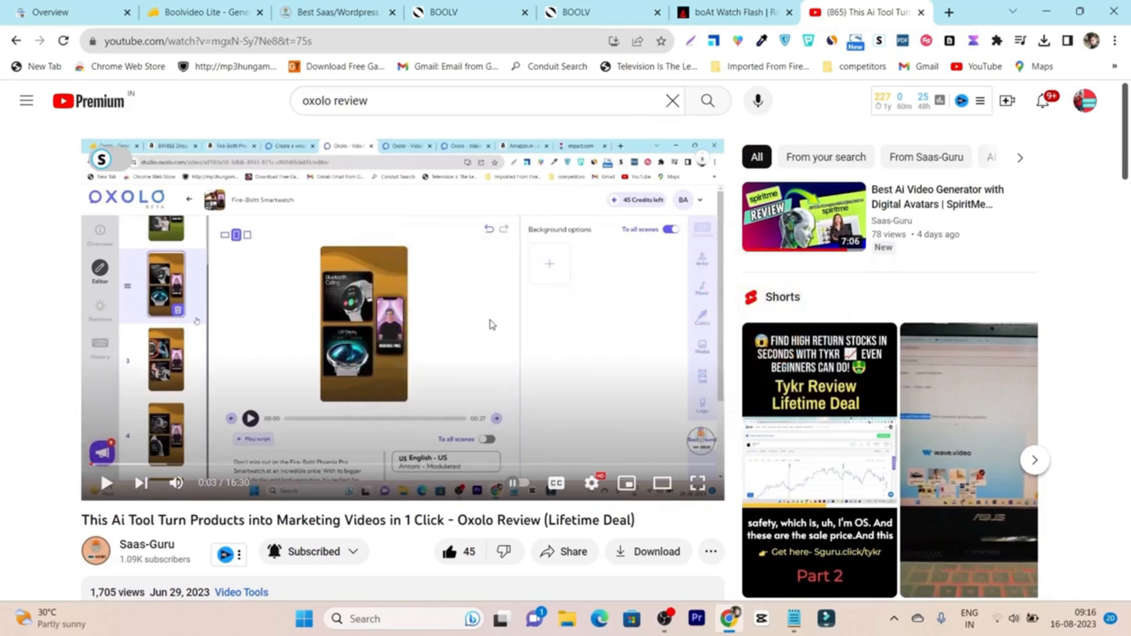
pyautogui.moveTo(543, 321)
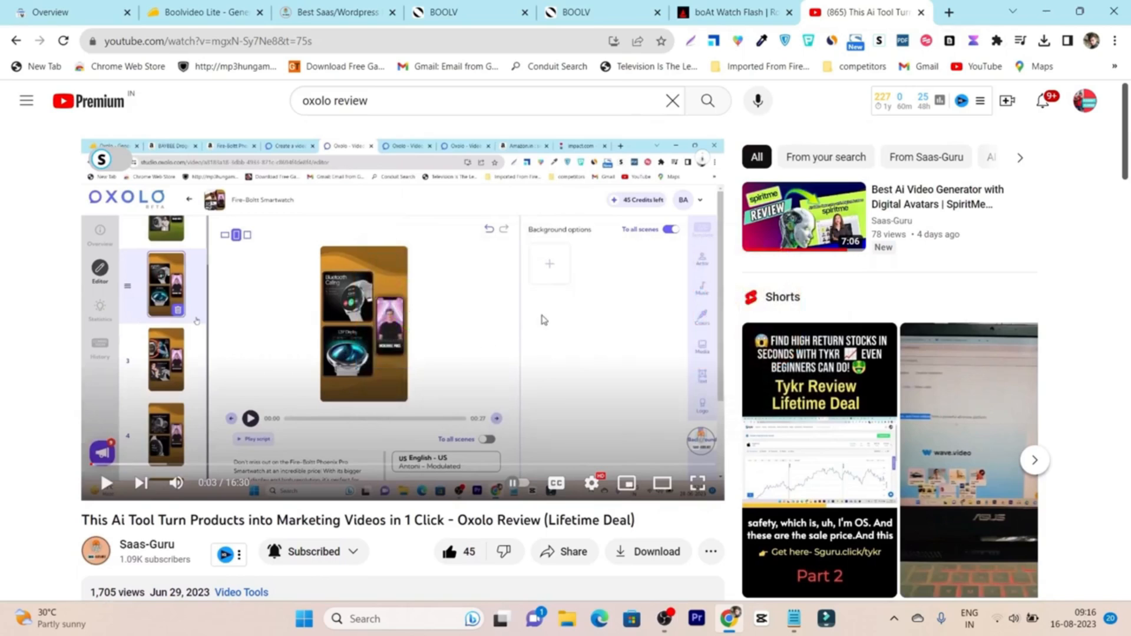
pyautogui.moveTo(506, 225)
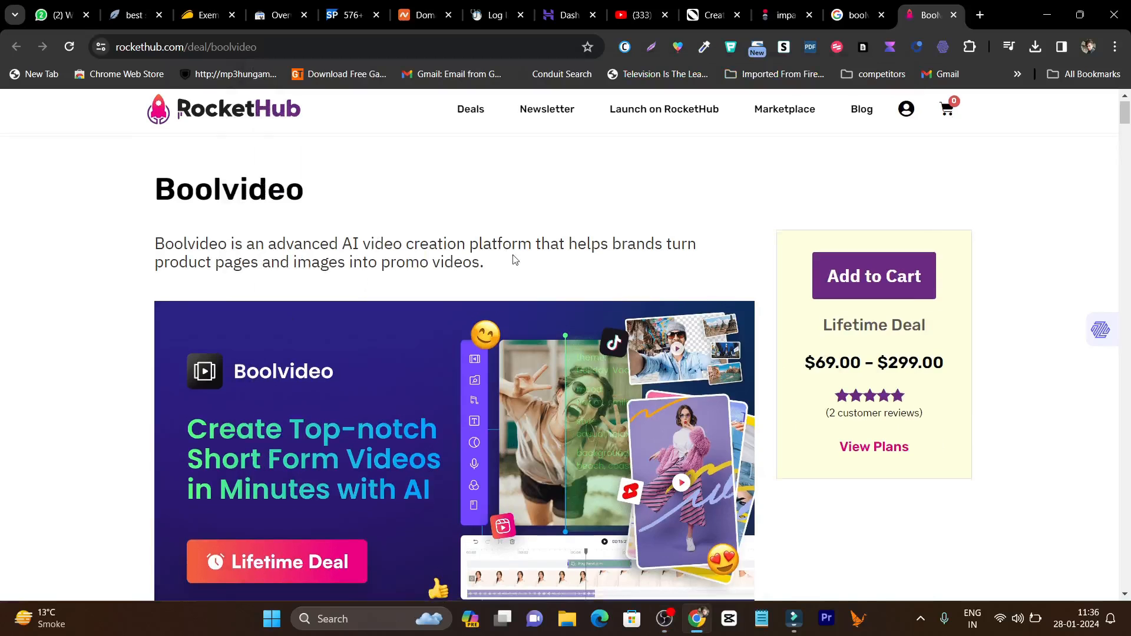
pyautogui.scroll(-3)
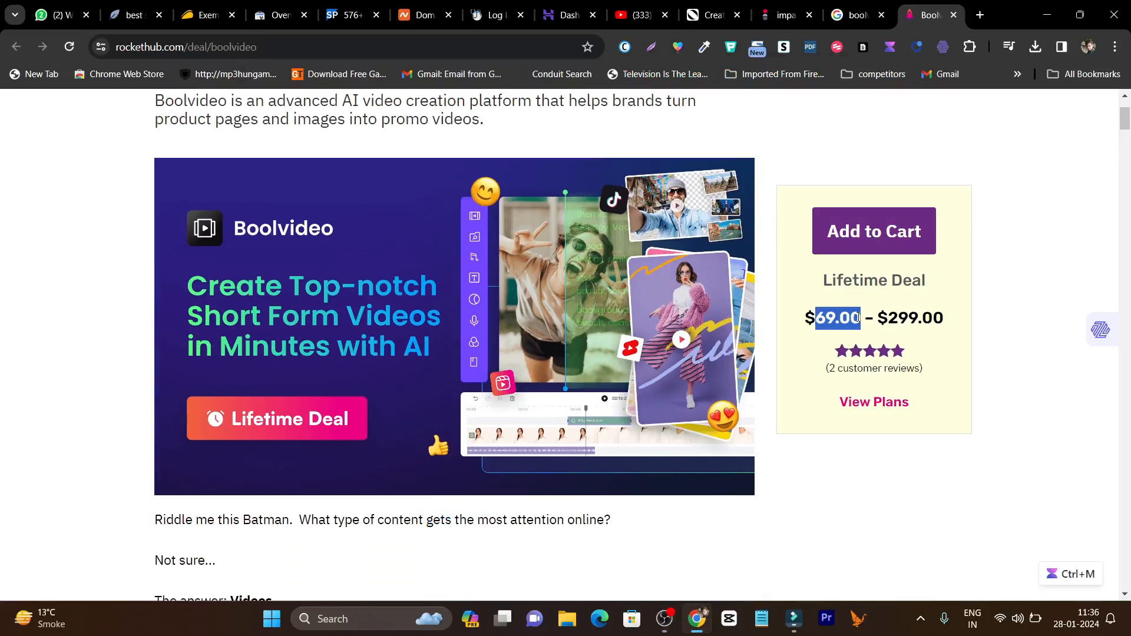
pyautogui.scroll(-3)
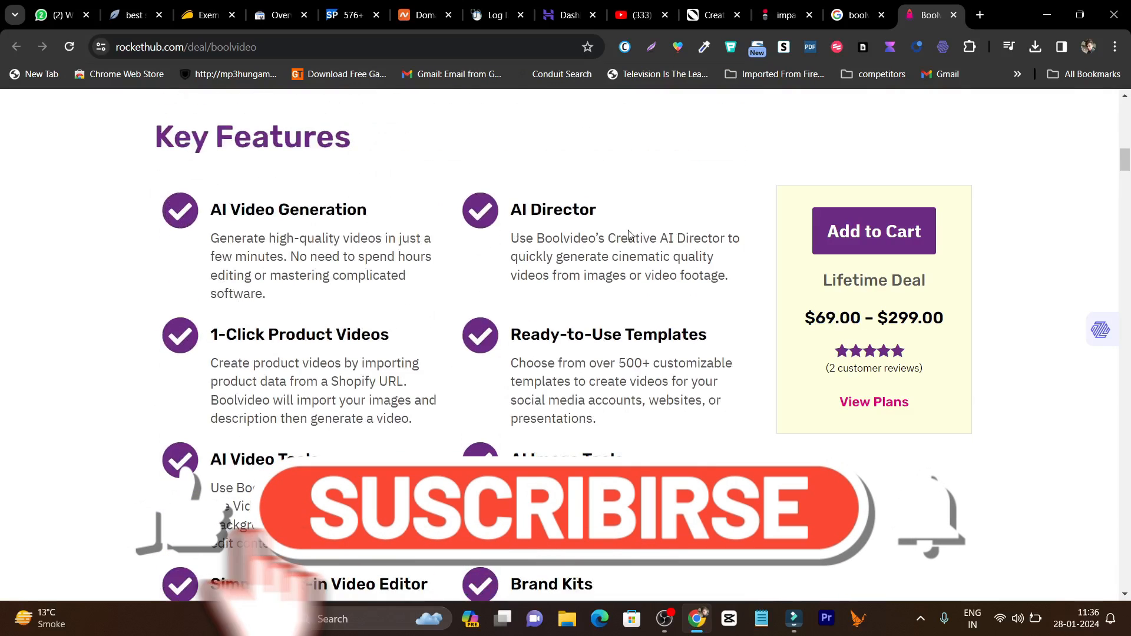
pyautogui.scroll(-3)
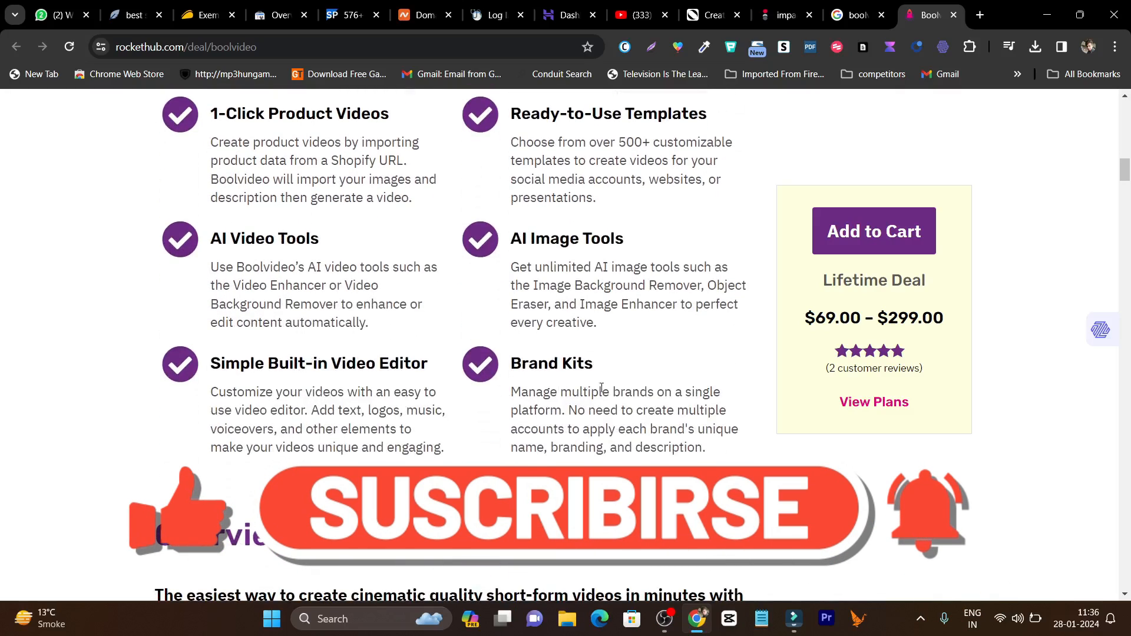